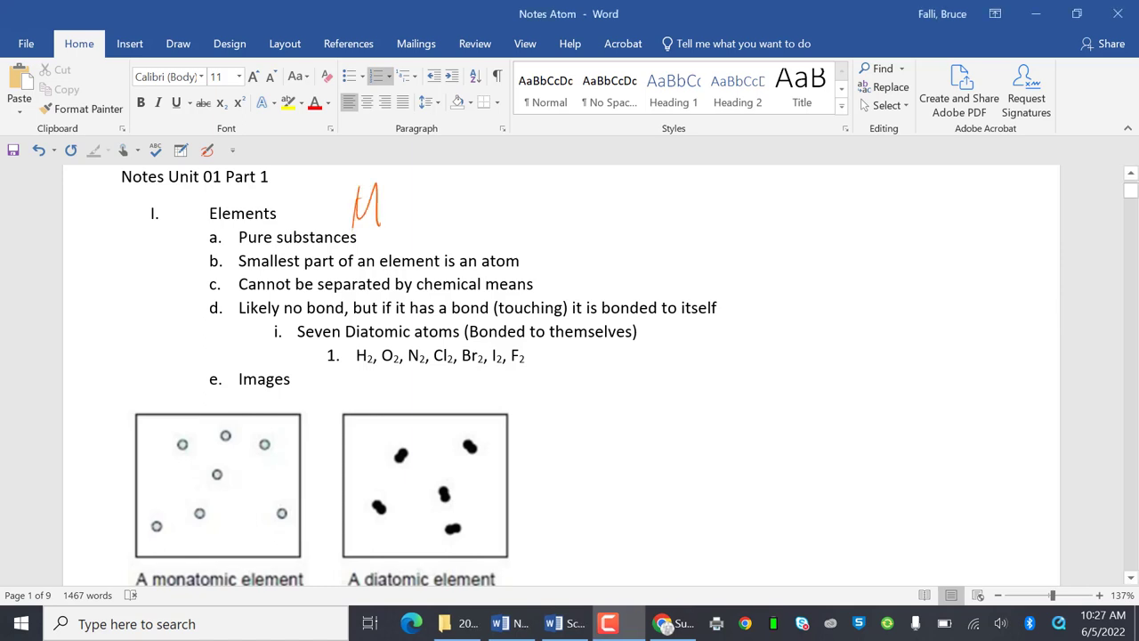
# Step: Handwrite 'Mr Falli' in orange ink beside the 'Notes Unit 01 Part 1' title
pyautogui.click(178, 43)
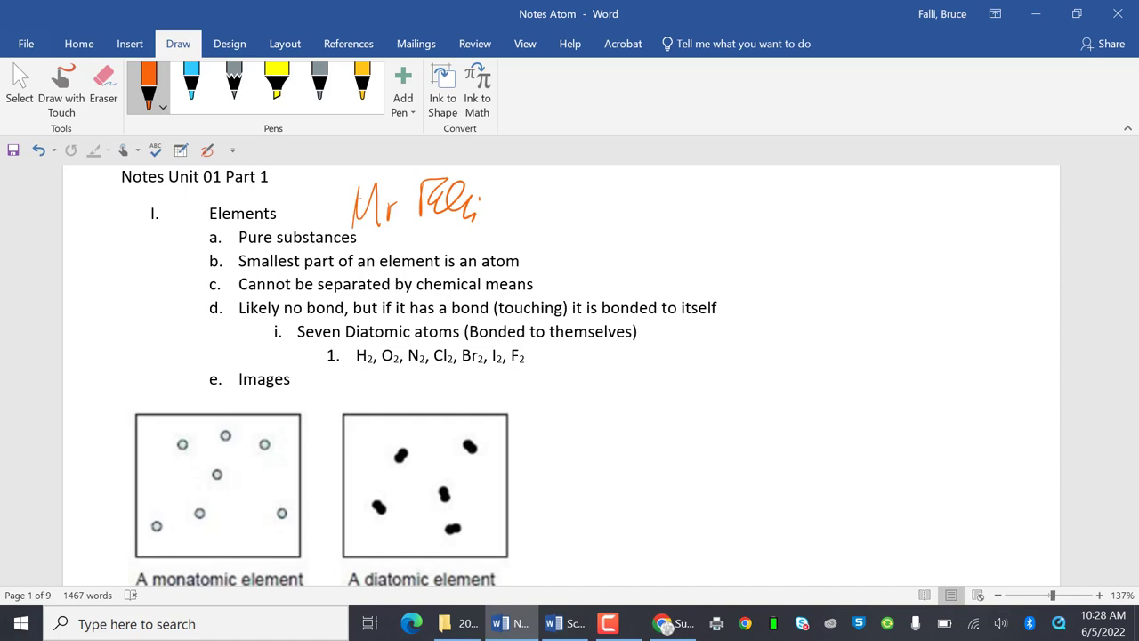
pyautogui.click(422, 331)
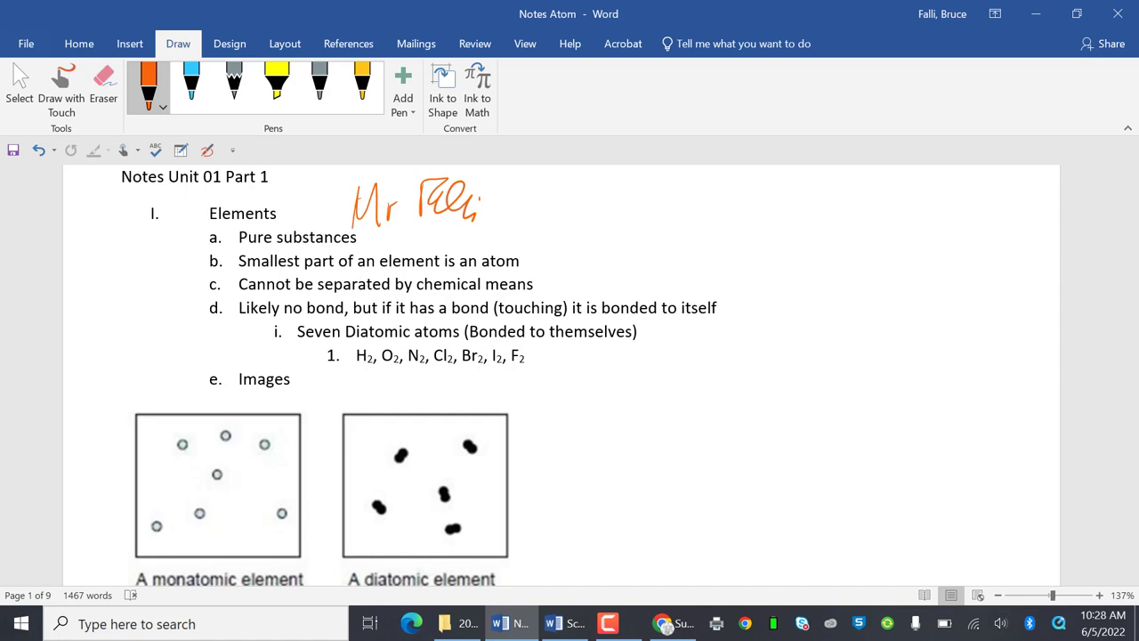
pyautogui.click(420, 331)
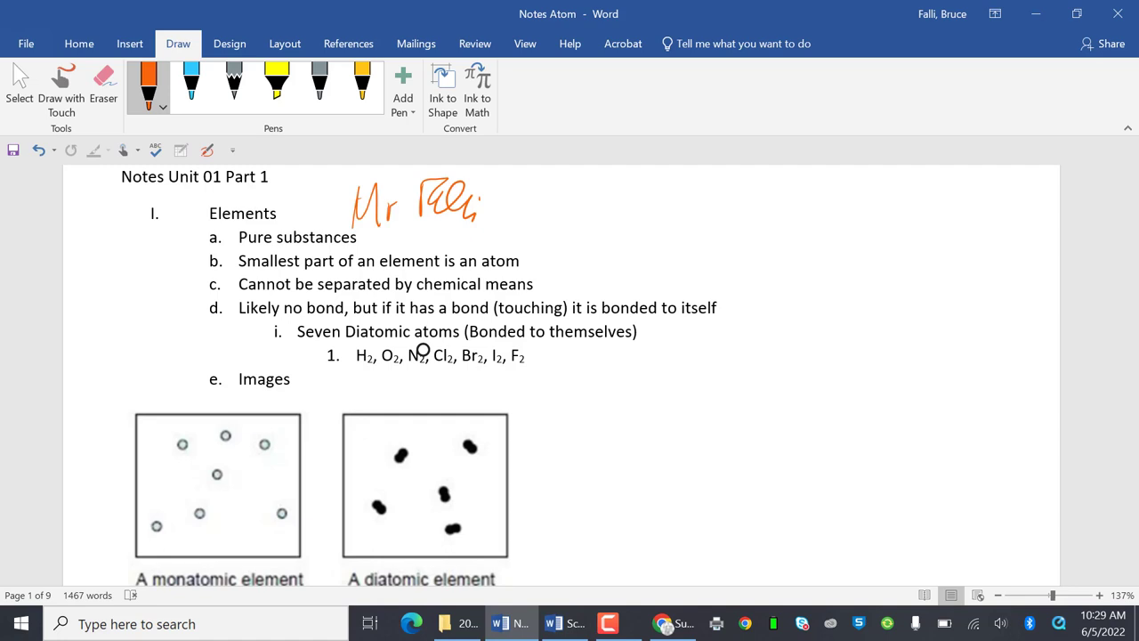
# Step: Underline the atom definition in item b and add a crossed-out '(Sugar water)' example
pyautogui.moveTo(239, 274); pyautogui.dragTo(544, 270)
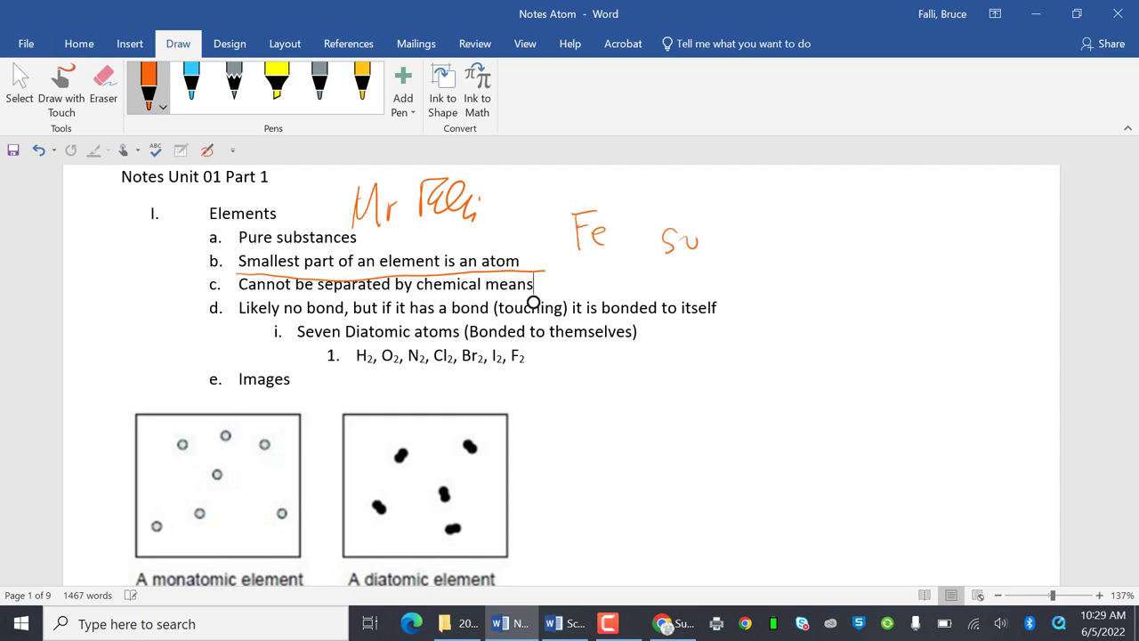
pyautogui.moveTo(676, 249); pyautogui.dragTo(761, 253)
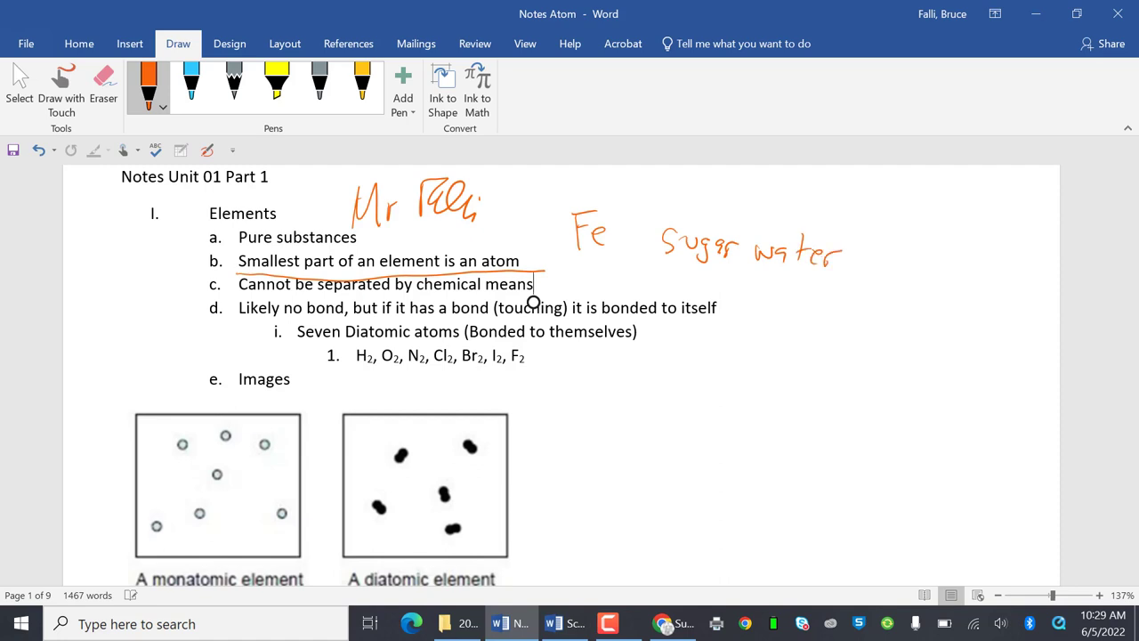
pyautogui.moveTo(650, 213); pyautogui.dragTo(854, 285)
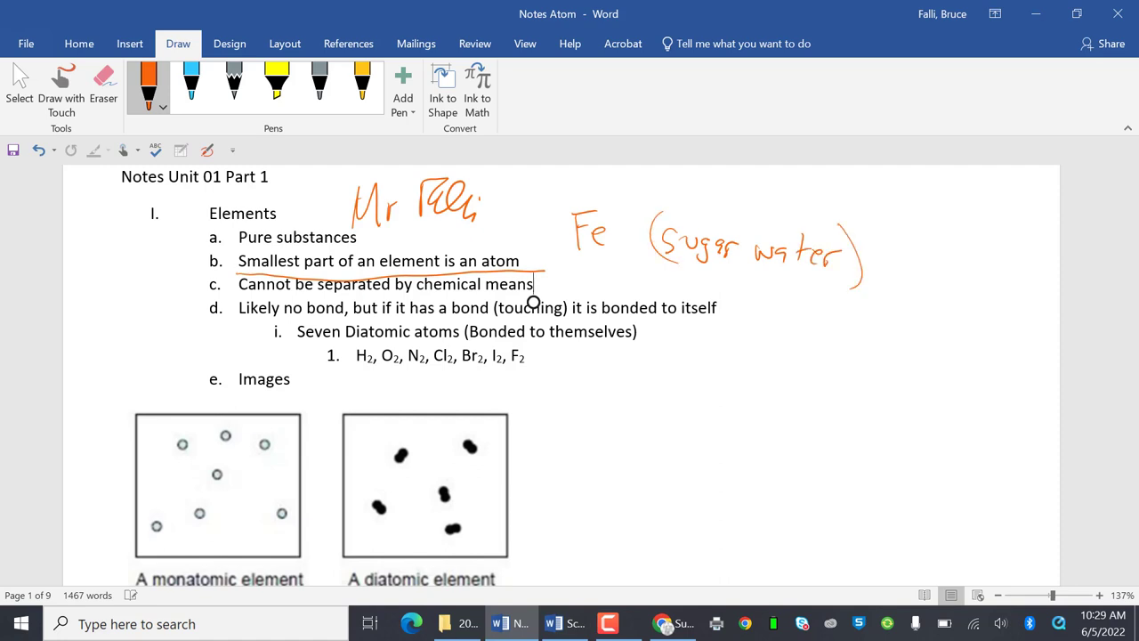
pyautogui.moveTo(655, 222); pyautogui.dragTo(875, 270)
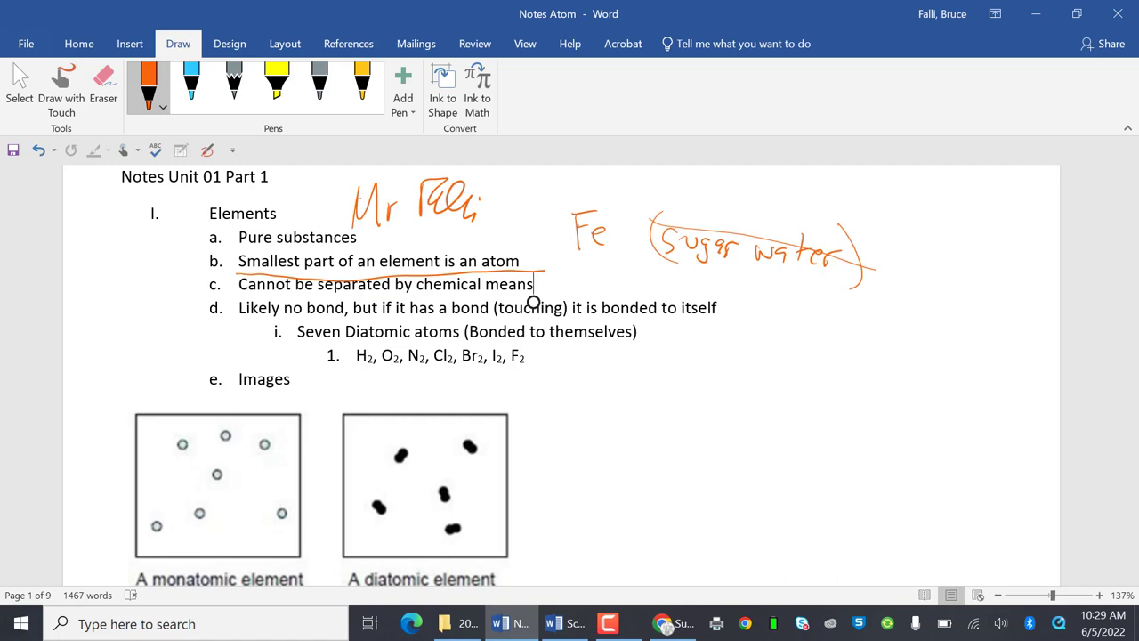
# Step: Underline 'Likely' in item d and the diatomic formula list
pyautogui.moveTo(238, 322); pyautogui.dragTo(278, 320)
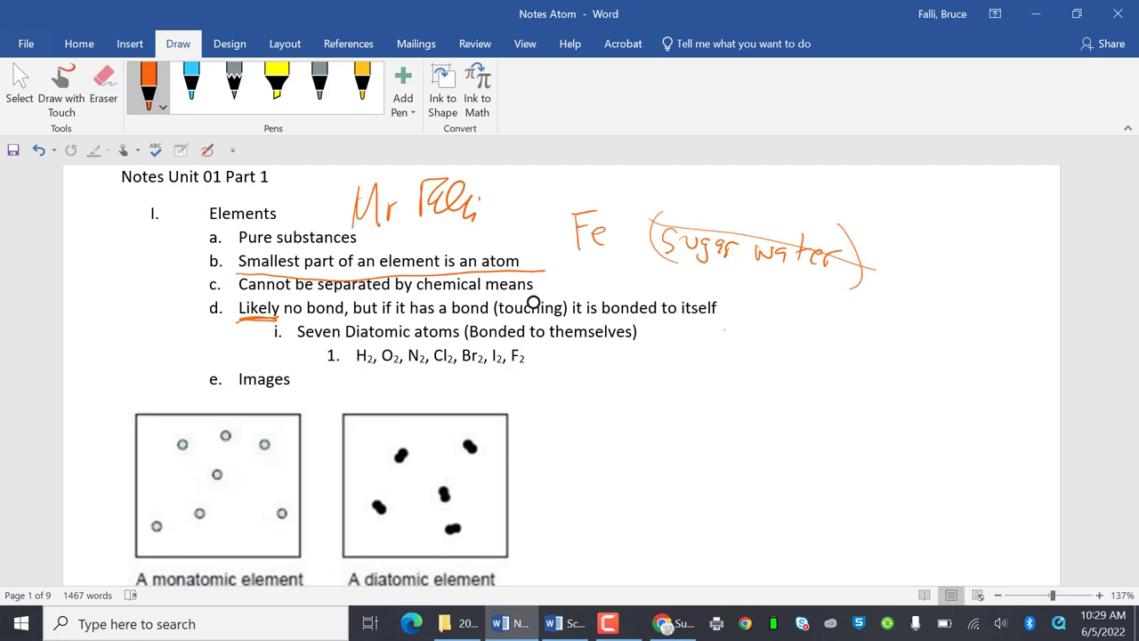
pyautogui.click(534, 285)
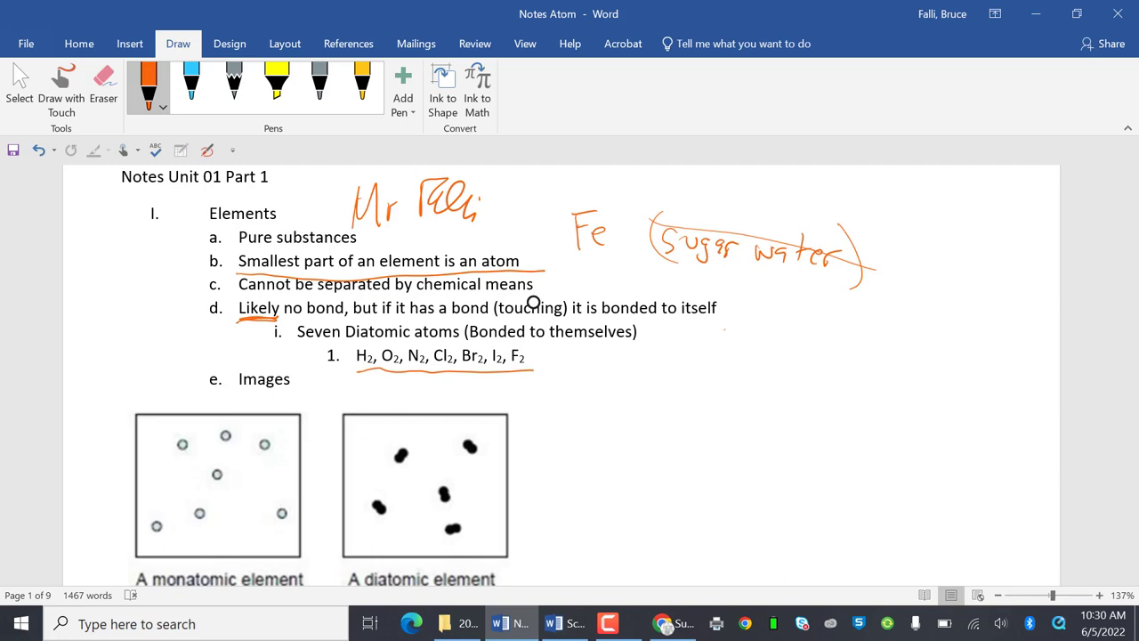
# Step: Draw an orange arrow into the monatomic image and mark the paired atoms in the diatomic image
pyautogui.scroll(-3)
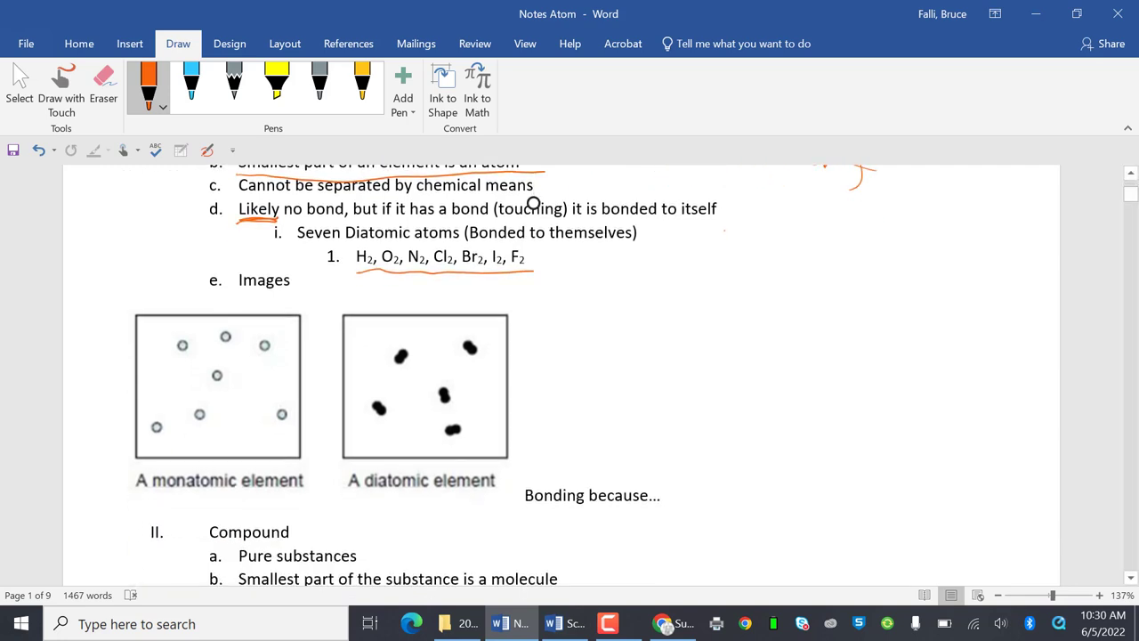
pyautogui.moveTo(117, 368); pyautogui.dragTo(164, 378)
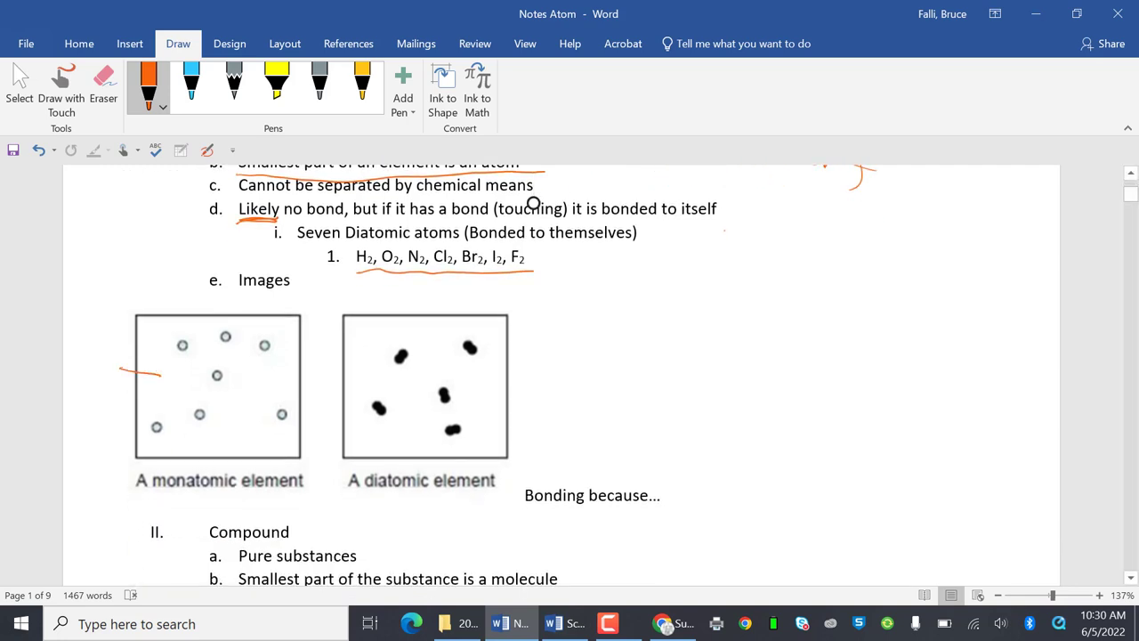
pyautogui.moveTo(146, 369); pyautogui.dragTo(164, 383)
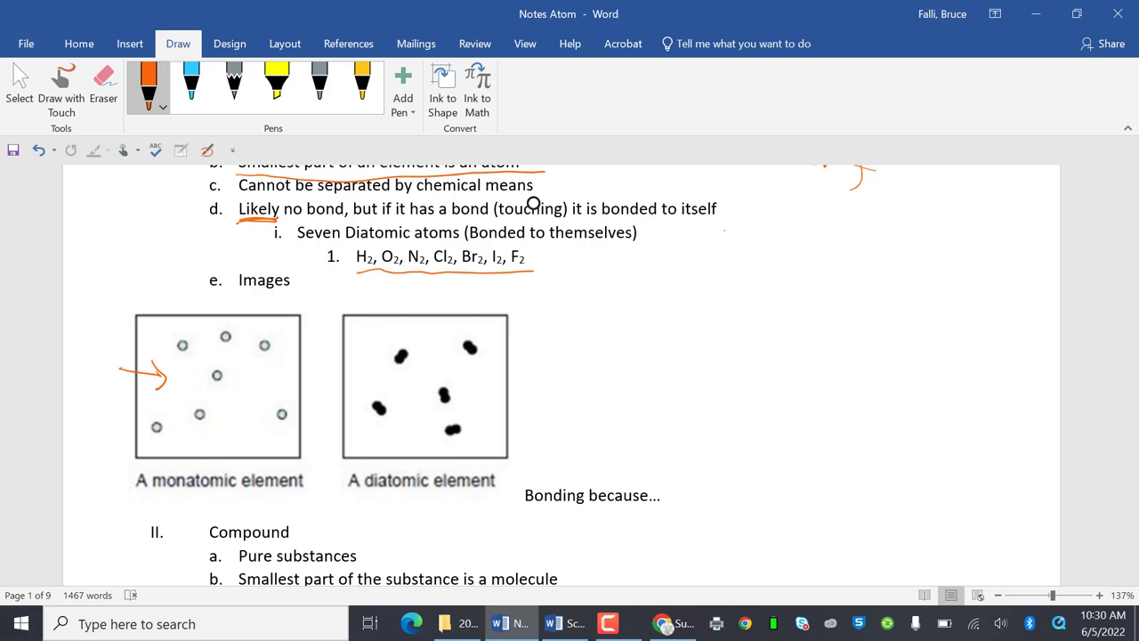
pyautogui.click(445, 395)
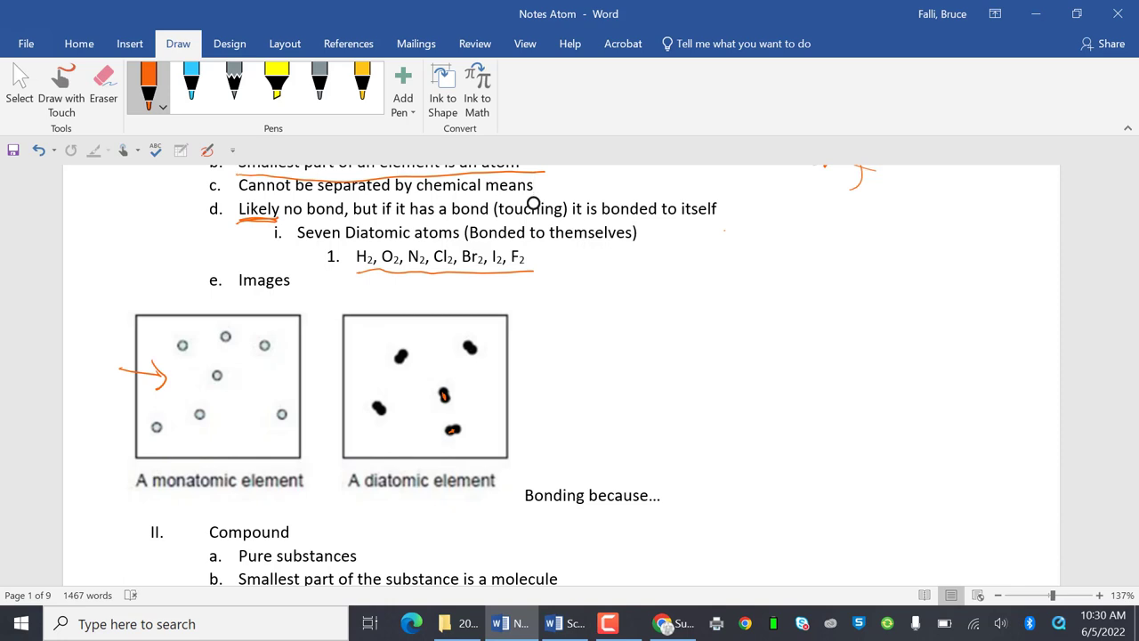
pyautogui.scroll(-3)
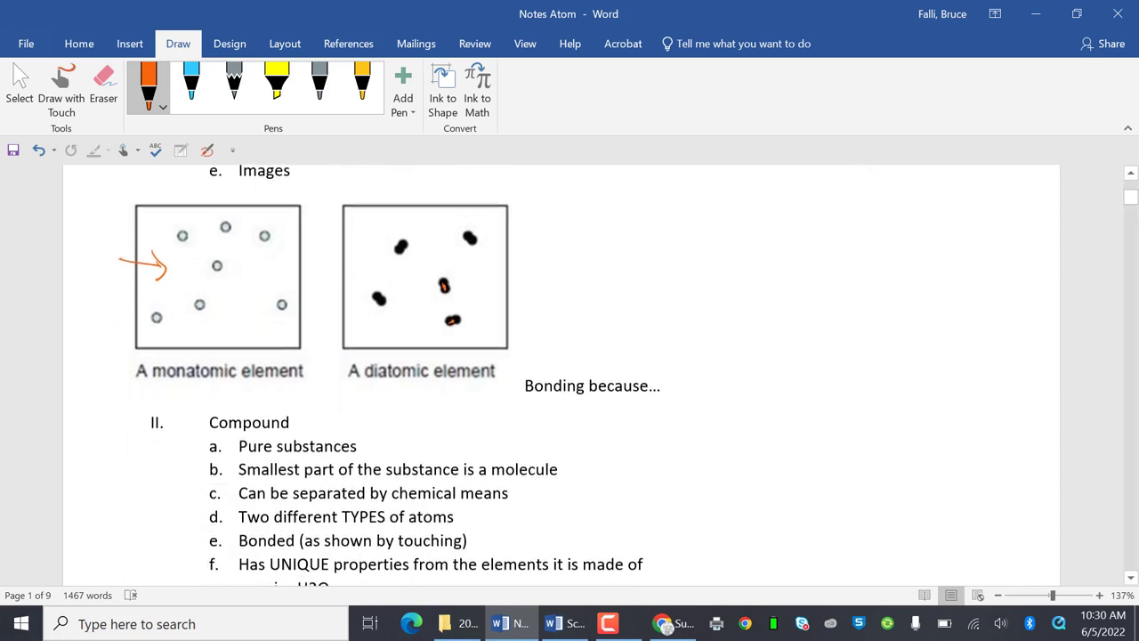
# Step: Draw arrows from 'Pure substances' to both compound images and doodle small molecules nearby
pyautogui.scroll(-3)
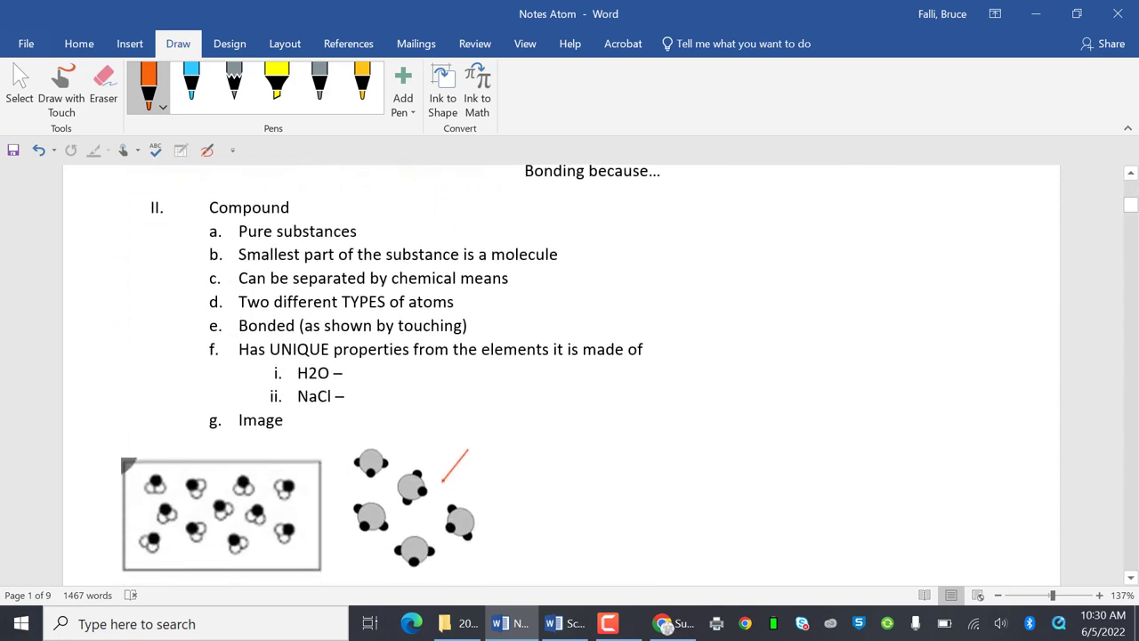
pyautogui.scroll(-3)
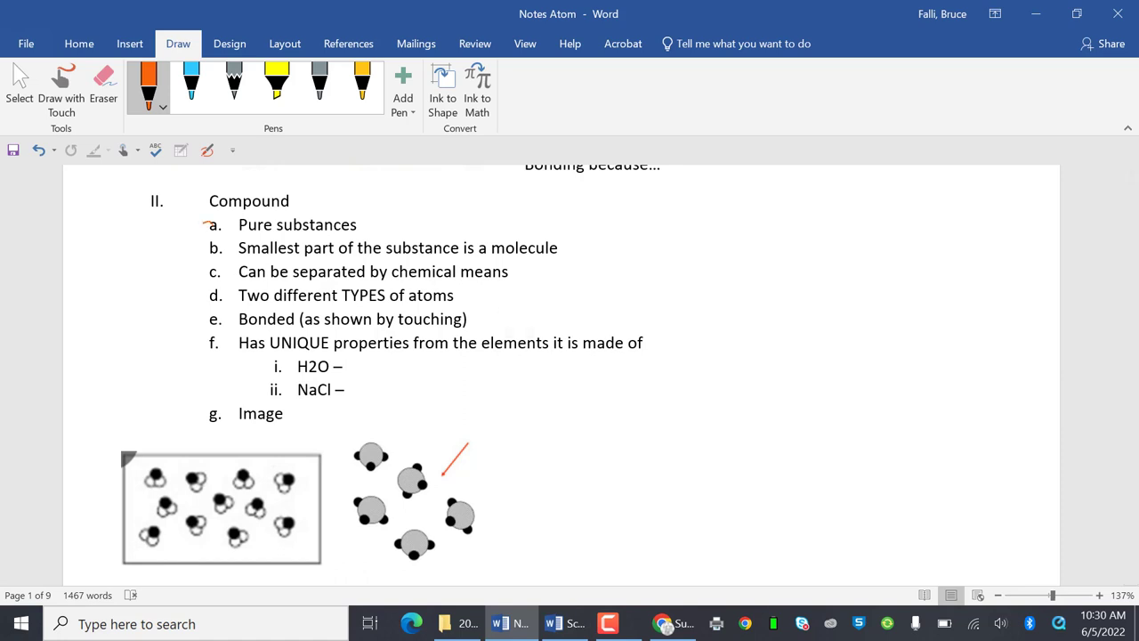
pyautogui.moveTo(210, 224); pyautogui.dragTo(160, 462)
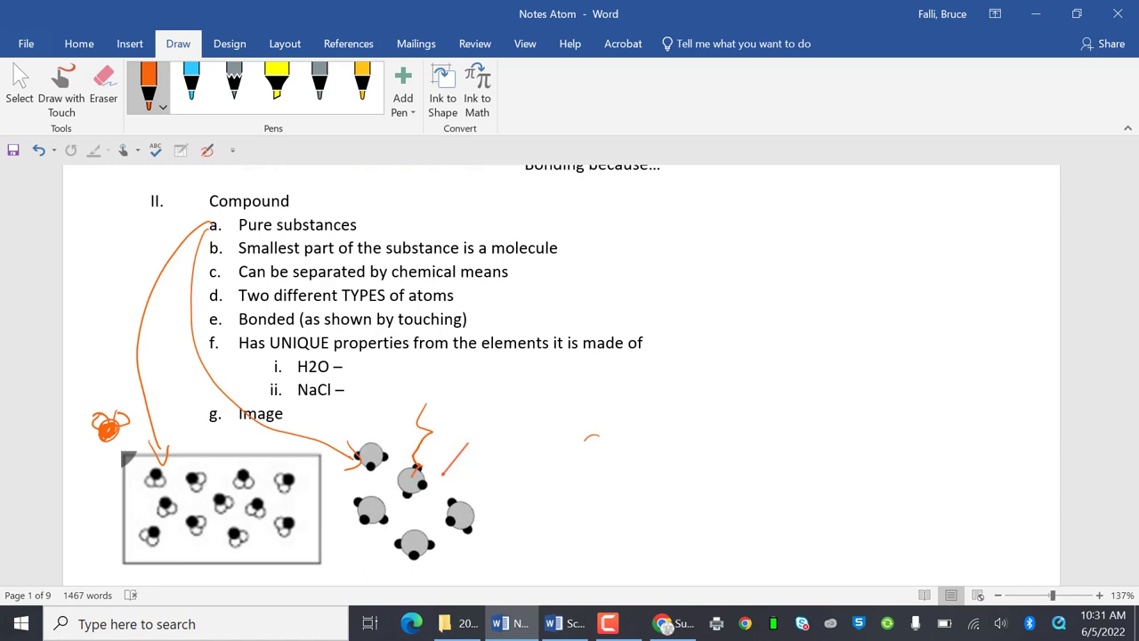
pyautogui.moveTo(584, 454); pyautogui.dragTo(605, 445)
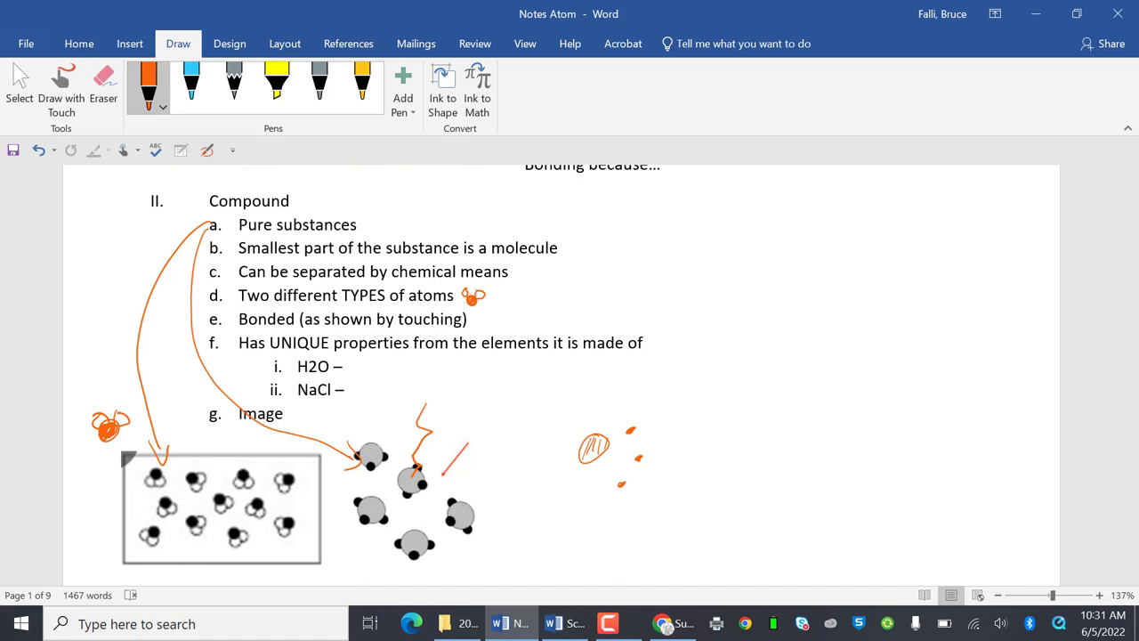
# Step: Doodle a molecule and write 'OR MORE' beside 'Two different TYPES of atoms'
pyautogui.moveTo(523, 292); pyautogui.dragTo(541, 285)
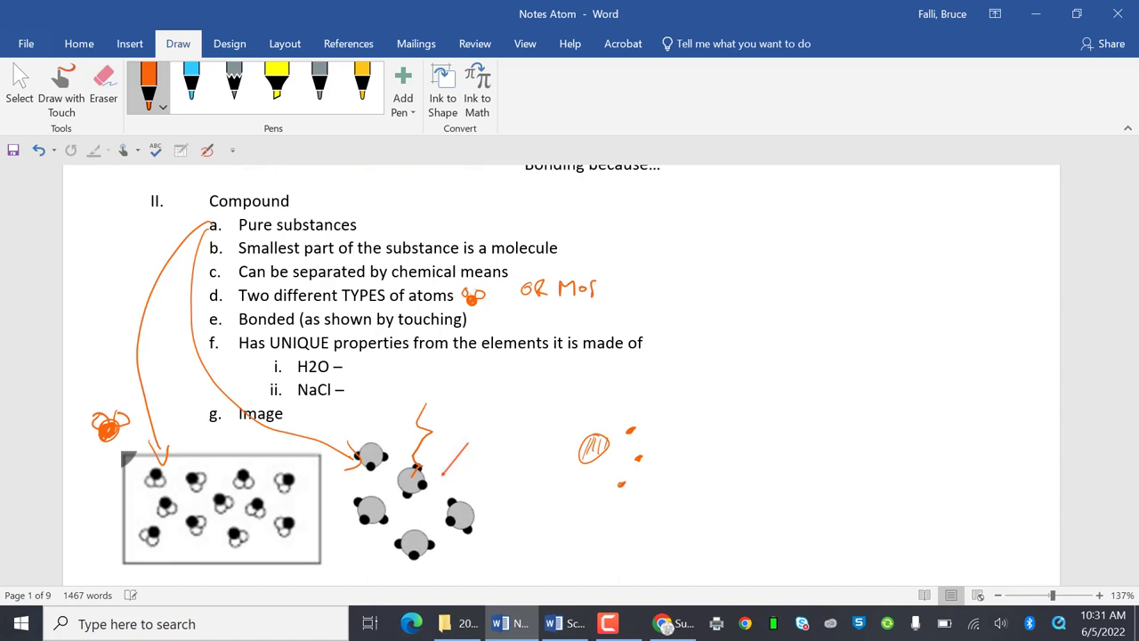
pyautogui.moveTo(587, 285); pyautogui.dragTo(614, 299)
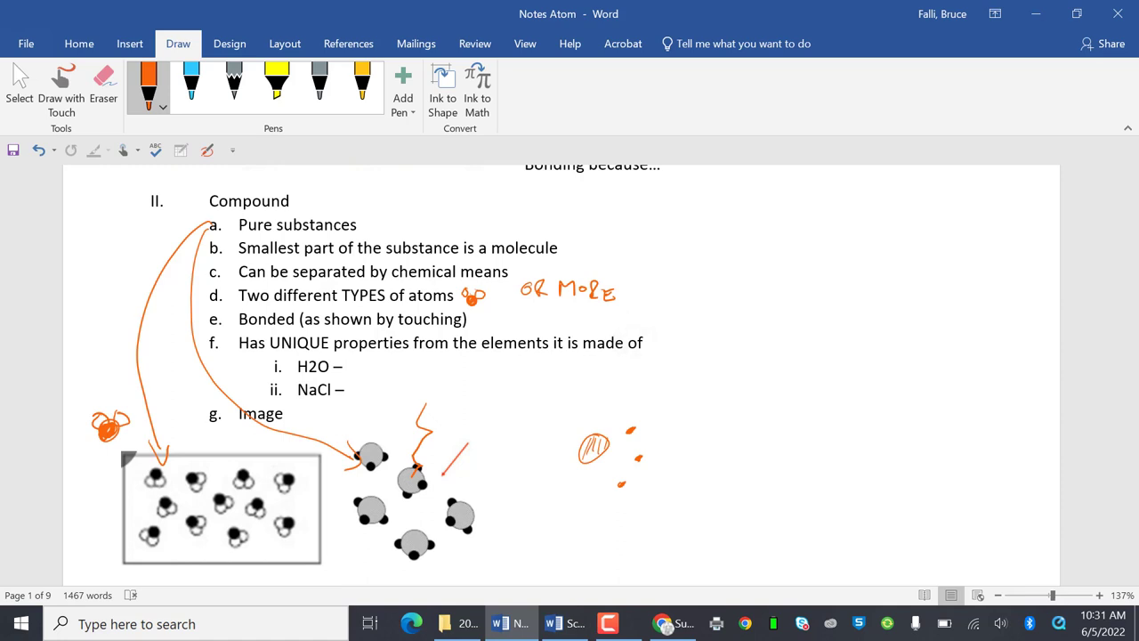
# Step: Write H2 and O2 in orange ink beside the H2O example
pyautogui.moveTo(352, 359); pyautogui.dragTo(377, 374)
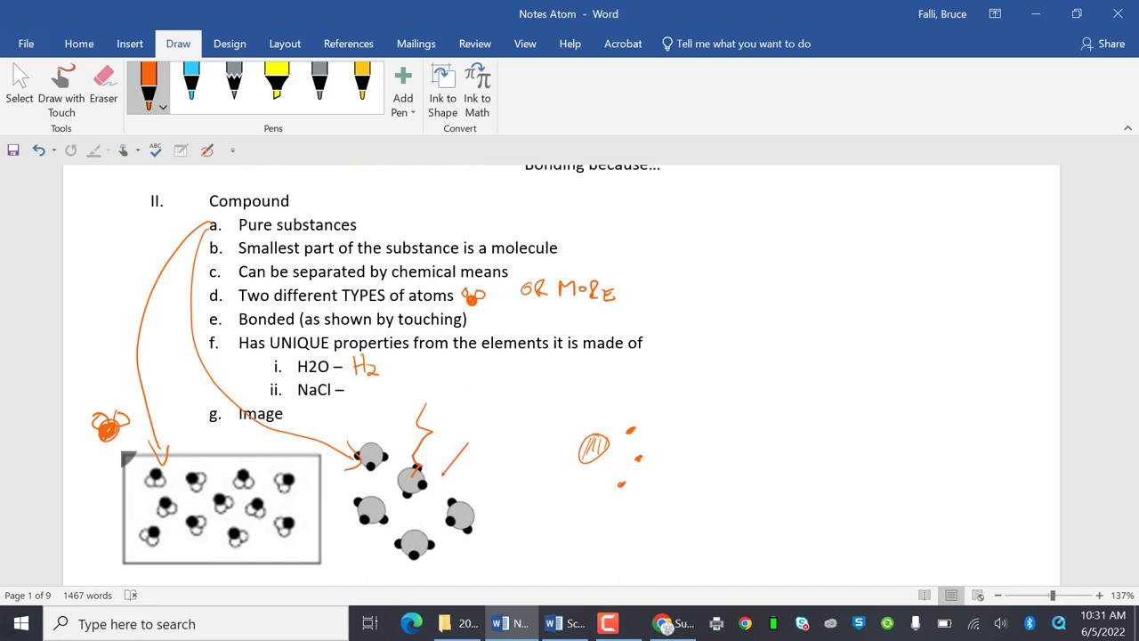
pyautogui.moveTo(425, 356); pyautogui.dragTo(429, 372)
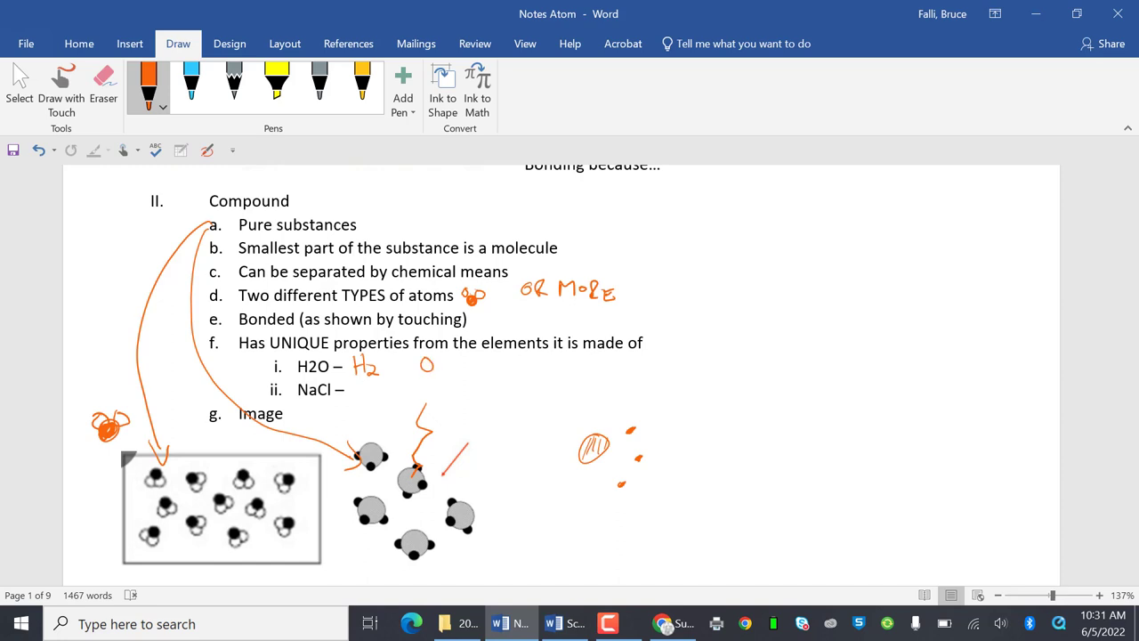
pyautogui.moveTo(436, 365); pyautogui.dragTo(443, 378)
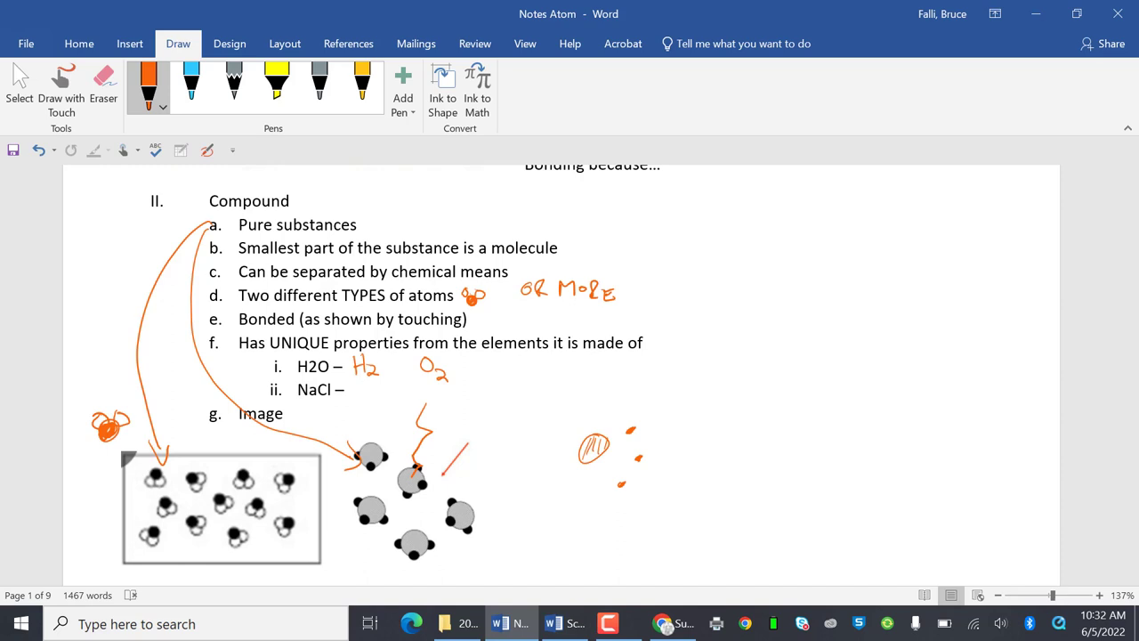
# Step: Write Na and Cl2 beside the NaCl example and circle NaCl
pyautogui.moveTo(356, 401); pyautogui.dragTo(370, 391)
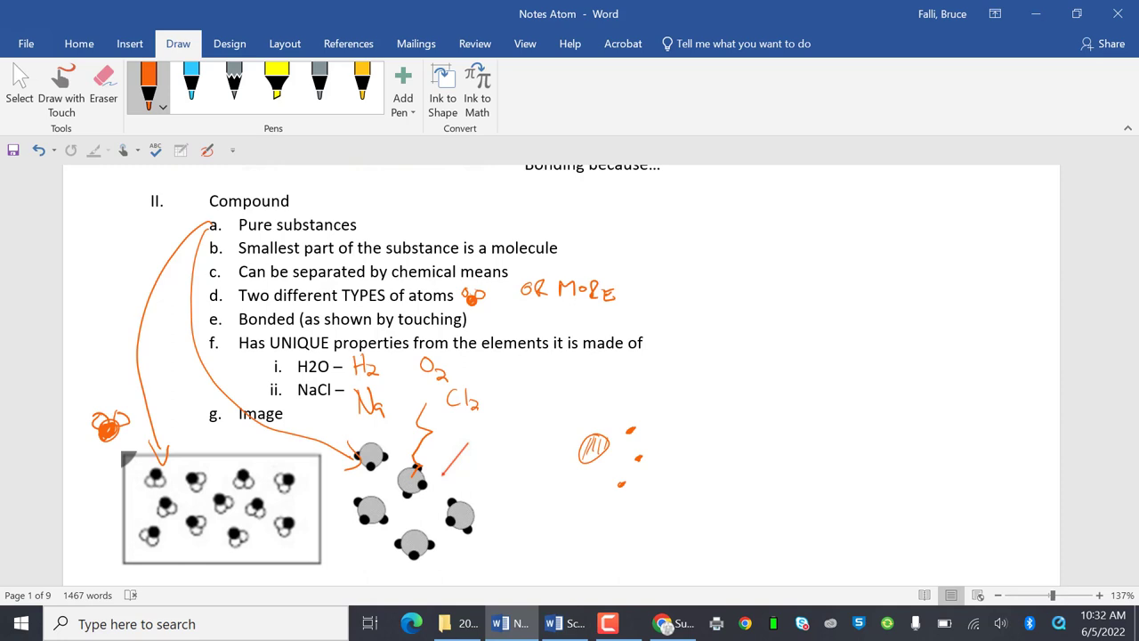
pyautogui.moveTo(299, 395); pyautogui.dragTo(338, 395)
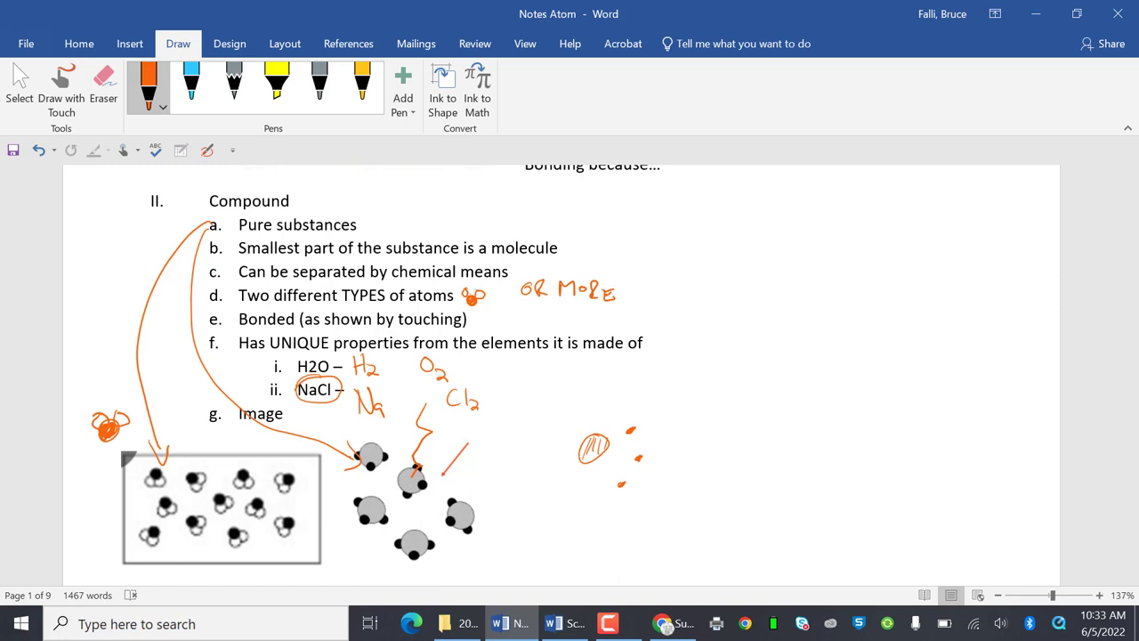
pyautogui.scroll(-3)
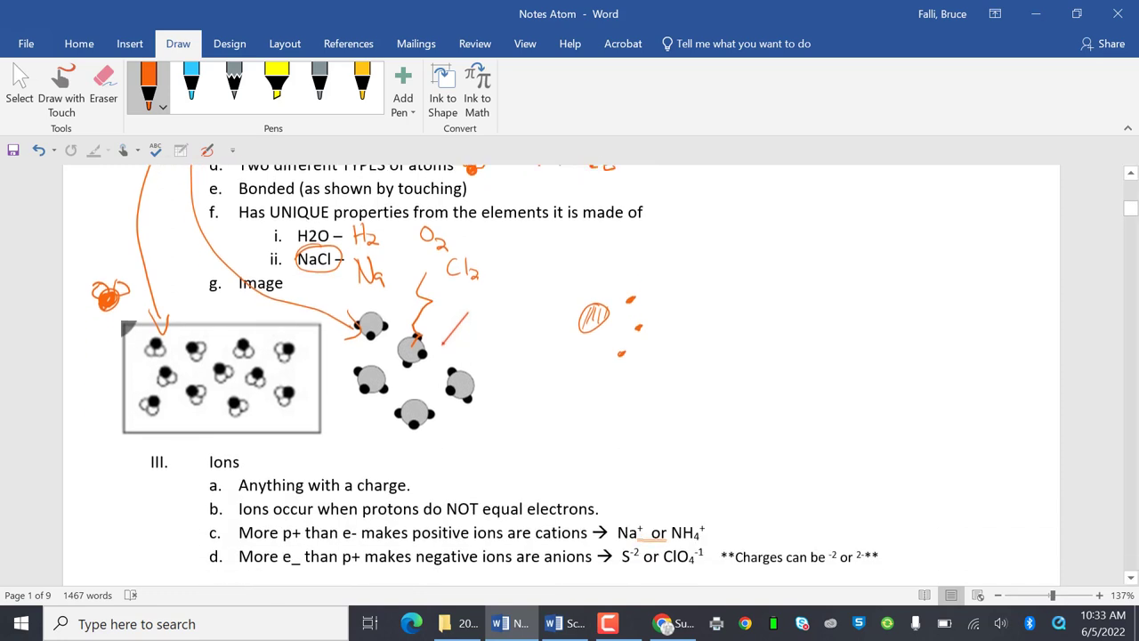
# Step: Underline 'protons' and 'electrons' in the ions definition
pyautogui.scroll(-3)
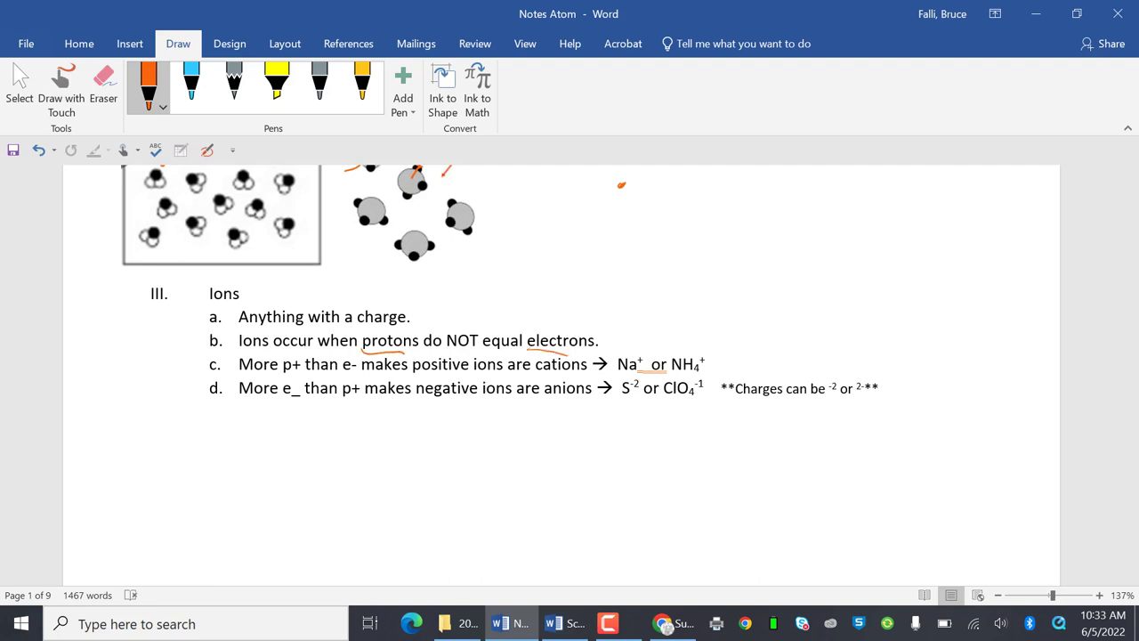
pyautogui.moveTo(527, 349); pyautogui.dragTo(598, 354)
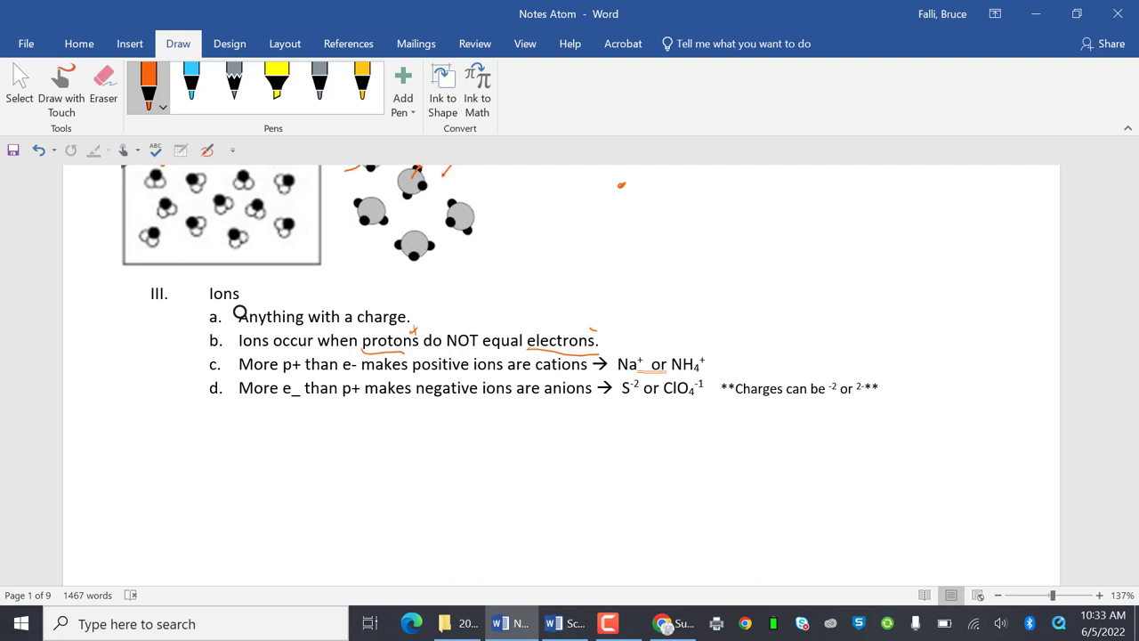
pyautogui.moveTo(534, 364); pyautogui.dragTo(587, 363)
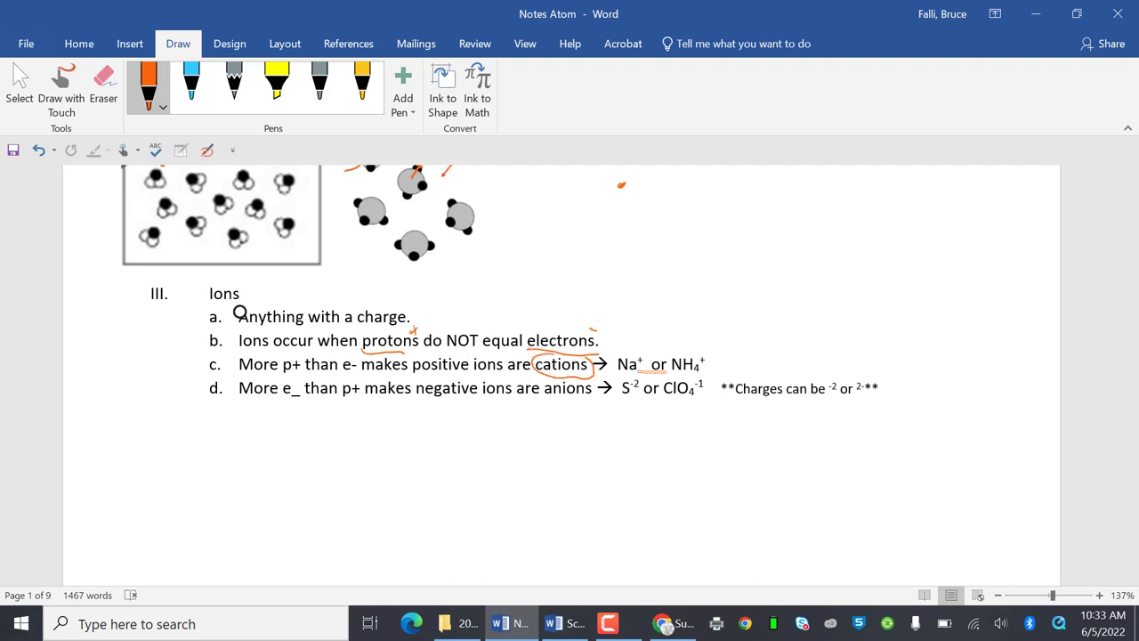
# Step: Mark the e- in item d and sketch a cartoon animal with face, body and arms beside Ions
pyautogui.click(240, 294)
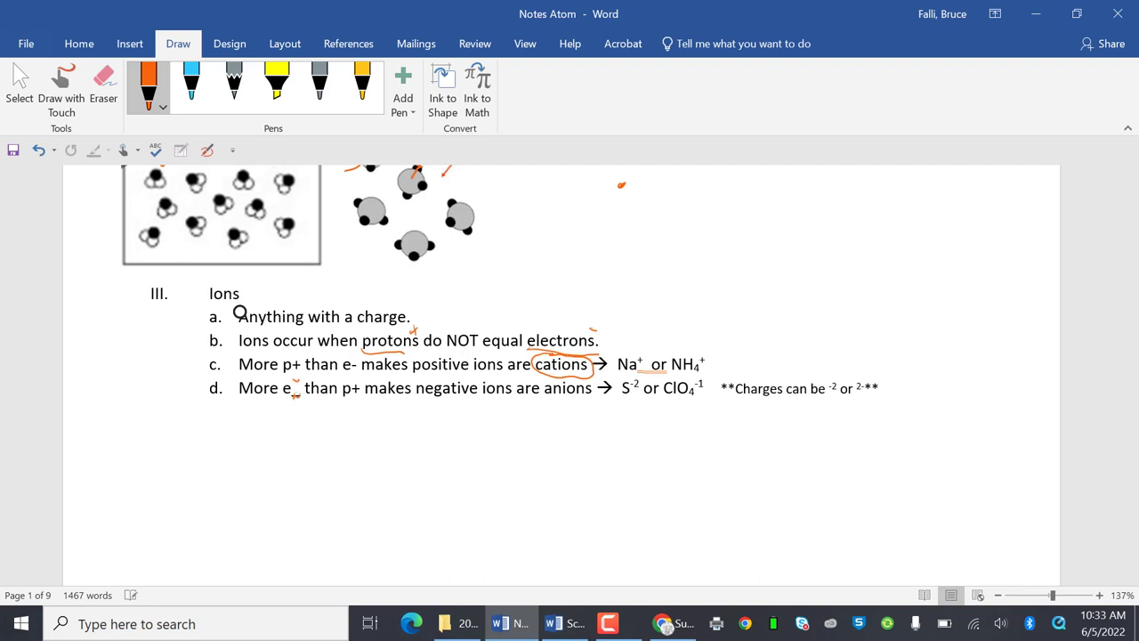
pyautogui.click(240, 294)
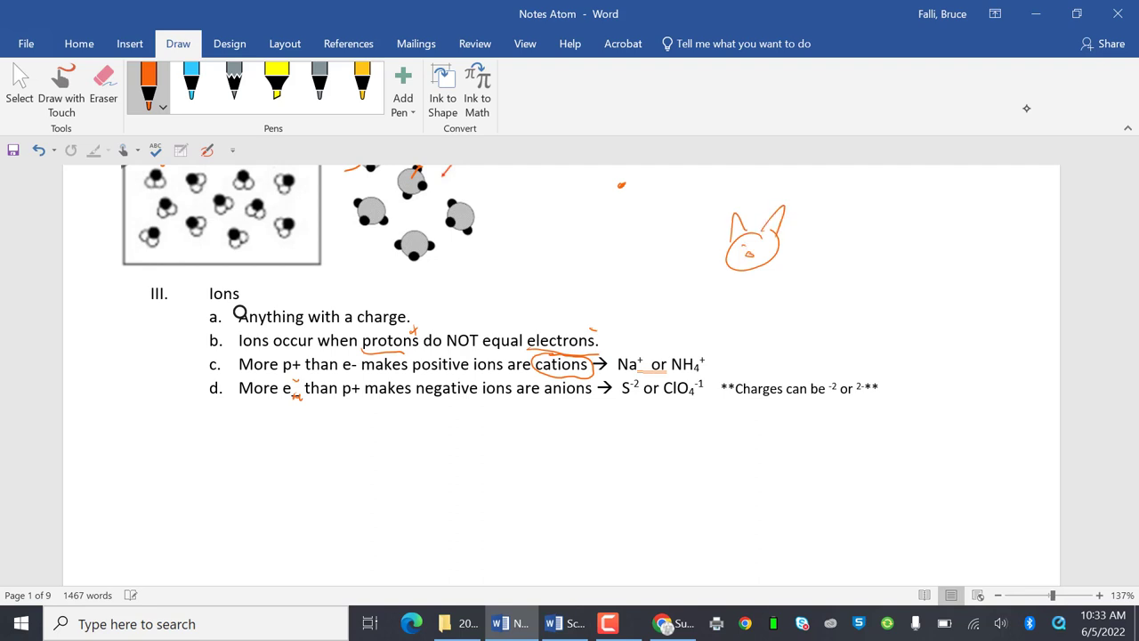
pyautogui.click(241, 293)
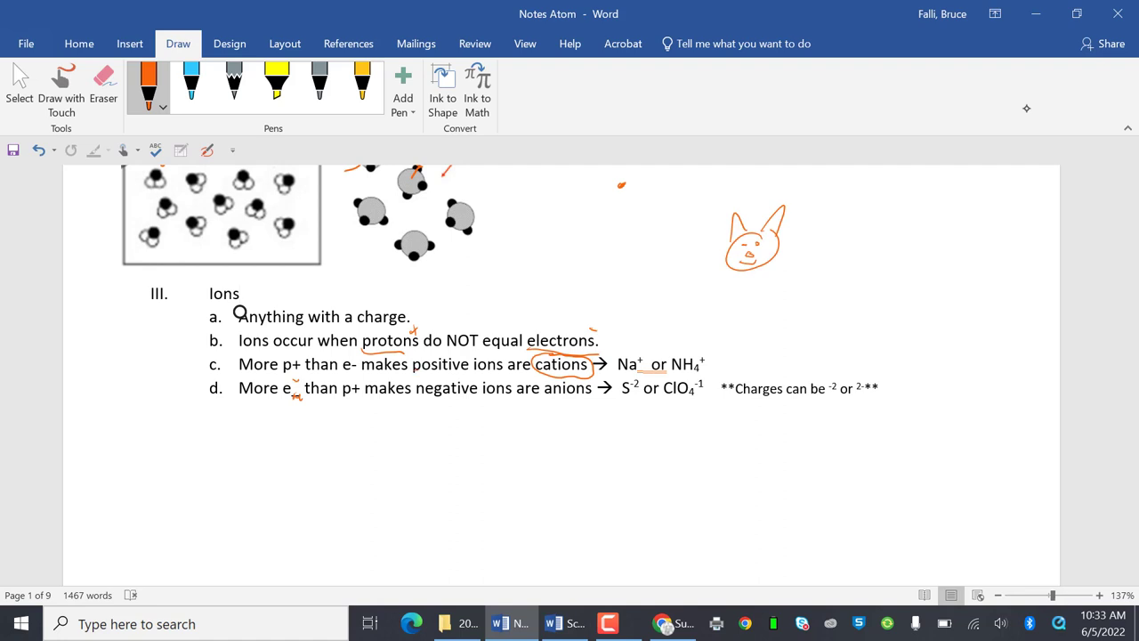
pyautogui.moveTo(765, 264); pyautogui.dragTo(815, 317)
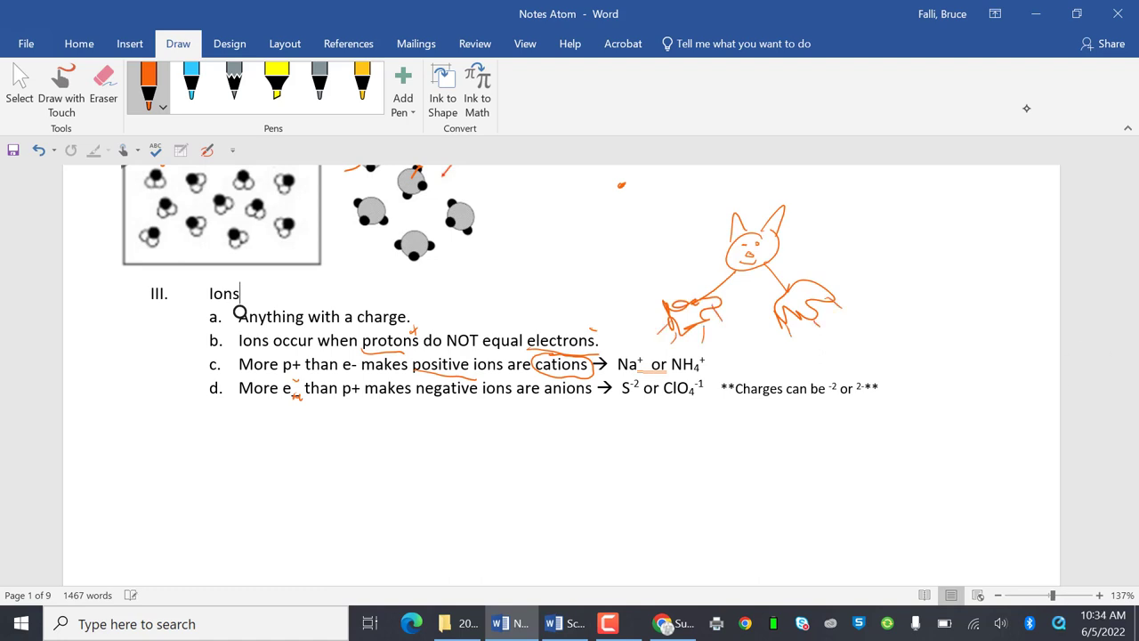
pyautogui.scroll(-3)
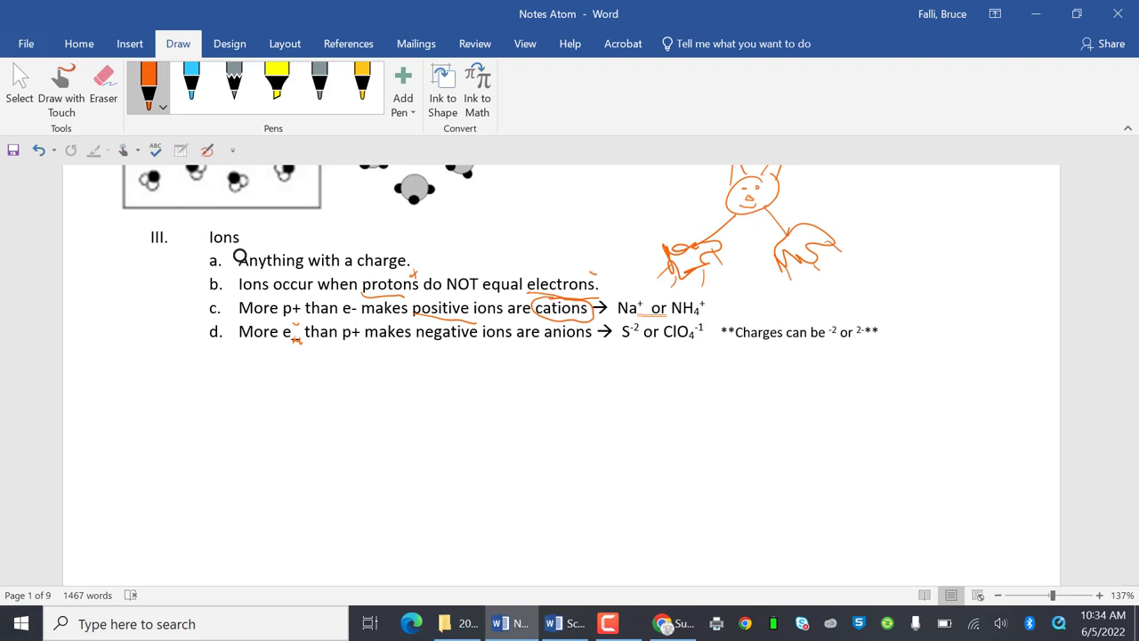
# Step: Scroll down to the IV Mixture section where the example box is sketched
pyautogui.scroll(-3)
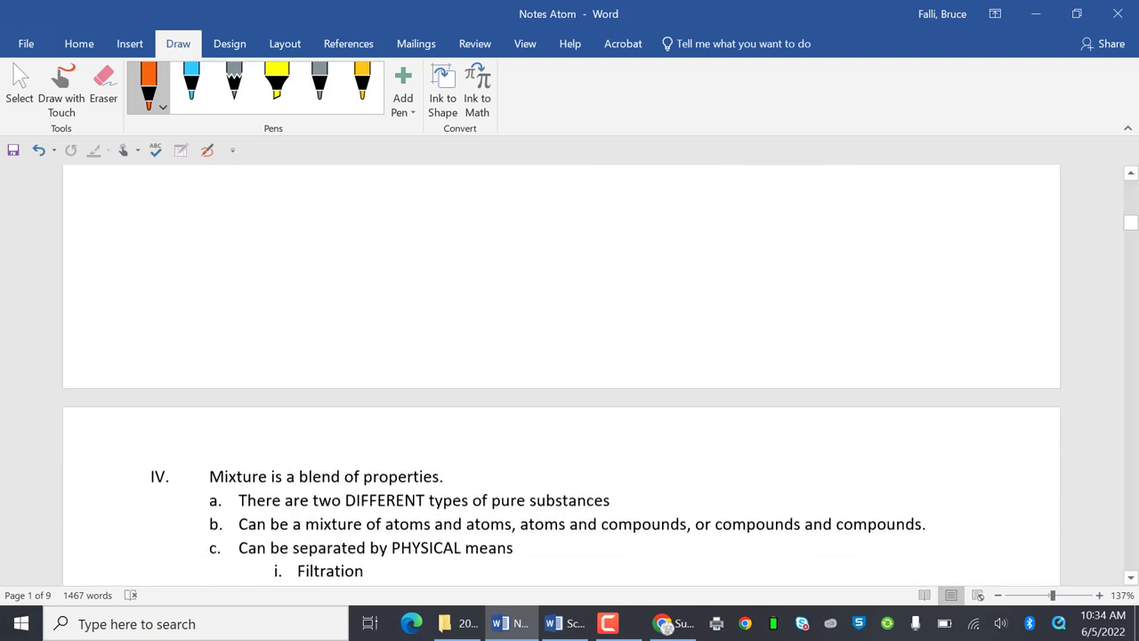
pyautogui.scroll(-3)
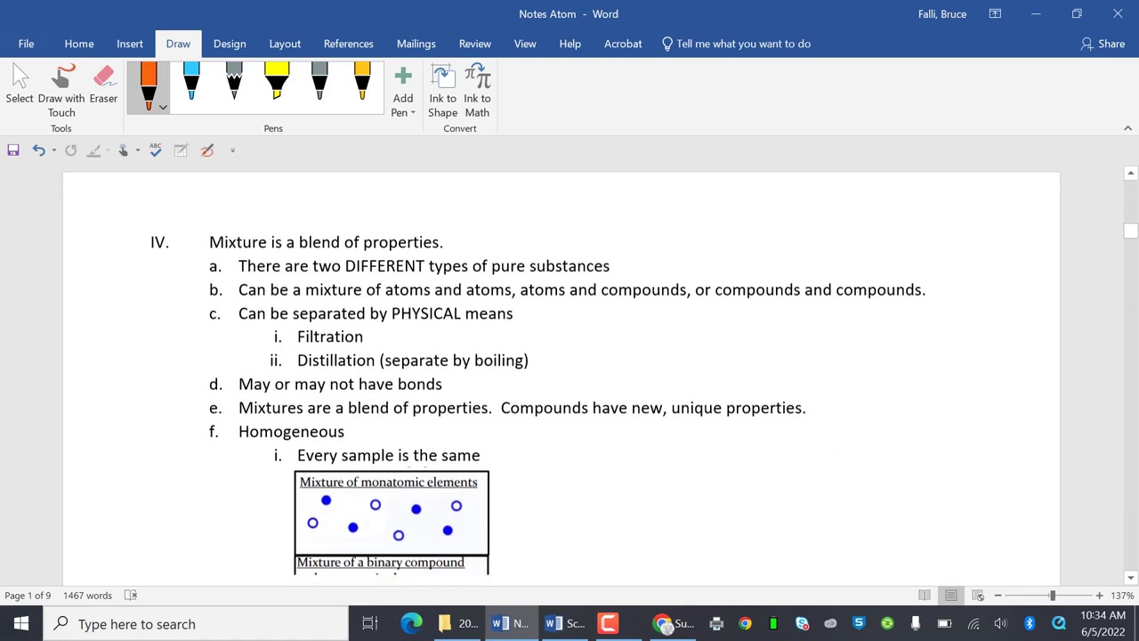
pyautogui.scroll(-3)
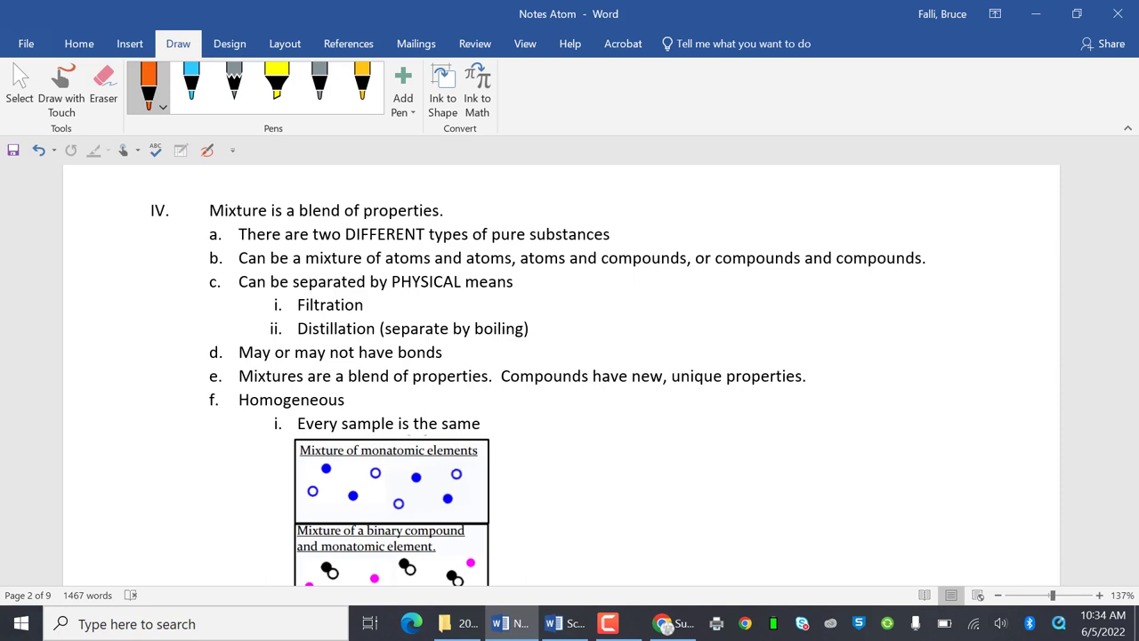
pyautogui.scroll(-3)
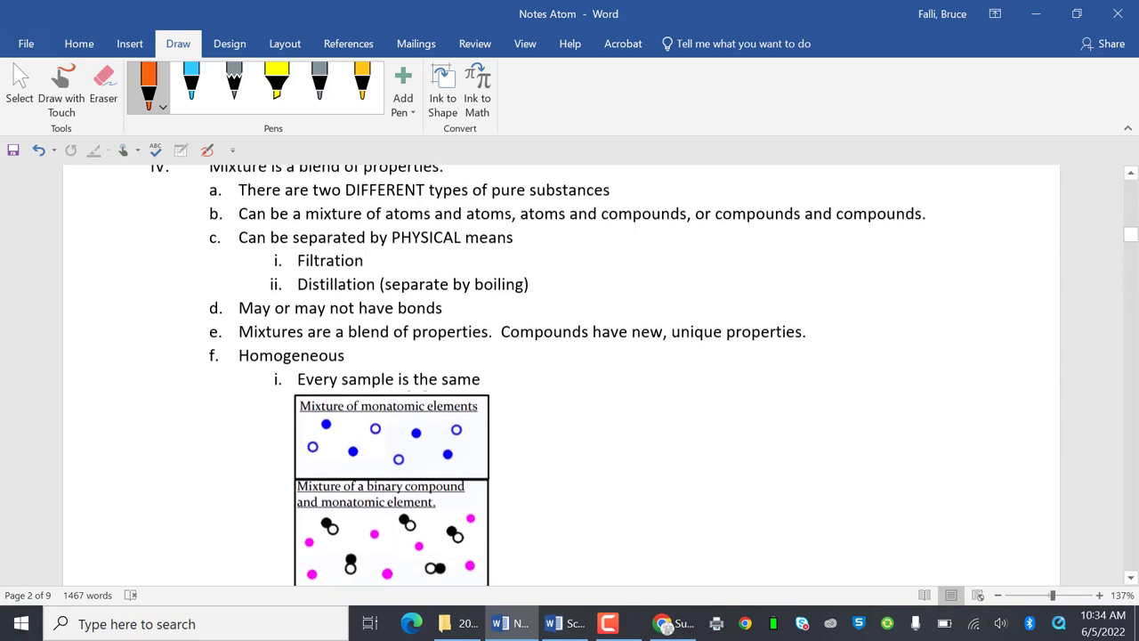
pyautogui.scroll(-3)
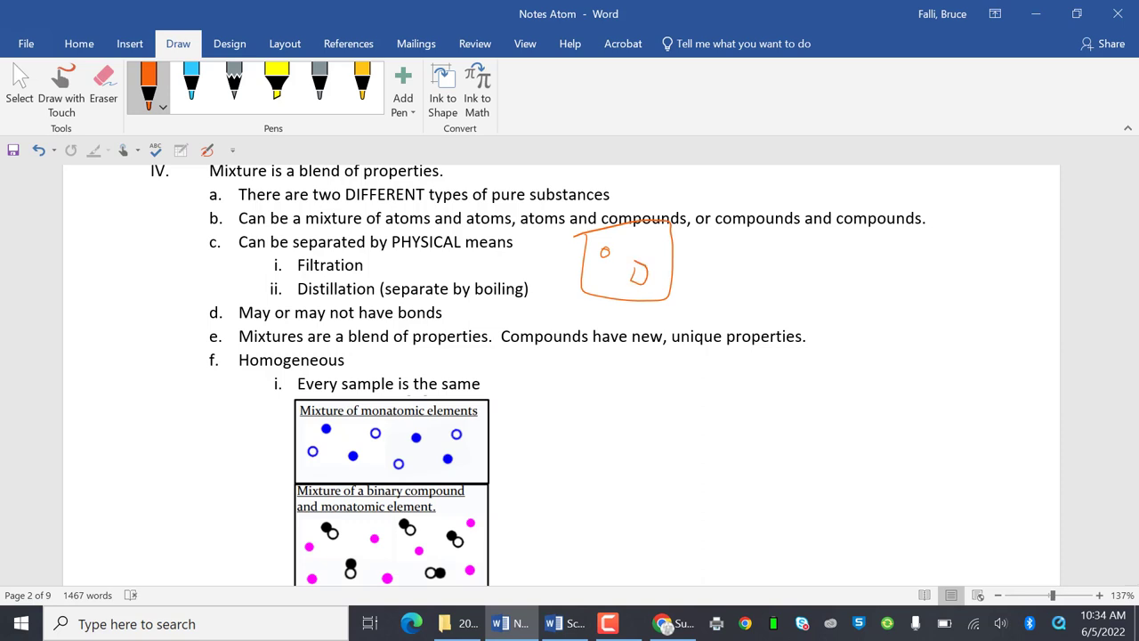
# Step: Draw a second example box with detail and write 'cmpds' beside item d
pyautogui.moveTo(751, 235); pyautogui.dragTo(805, 306)
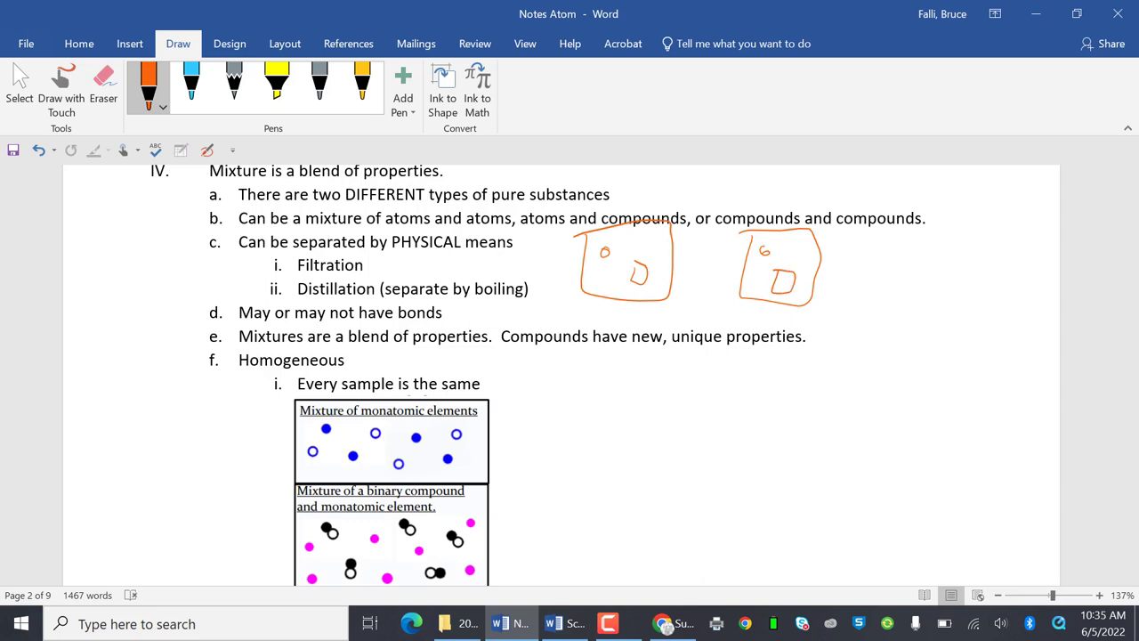
pyautogui.moveTo(768, 294); pyautogui.dragTo(815, 285)
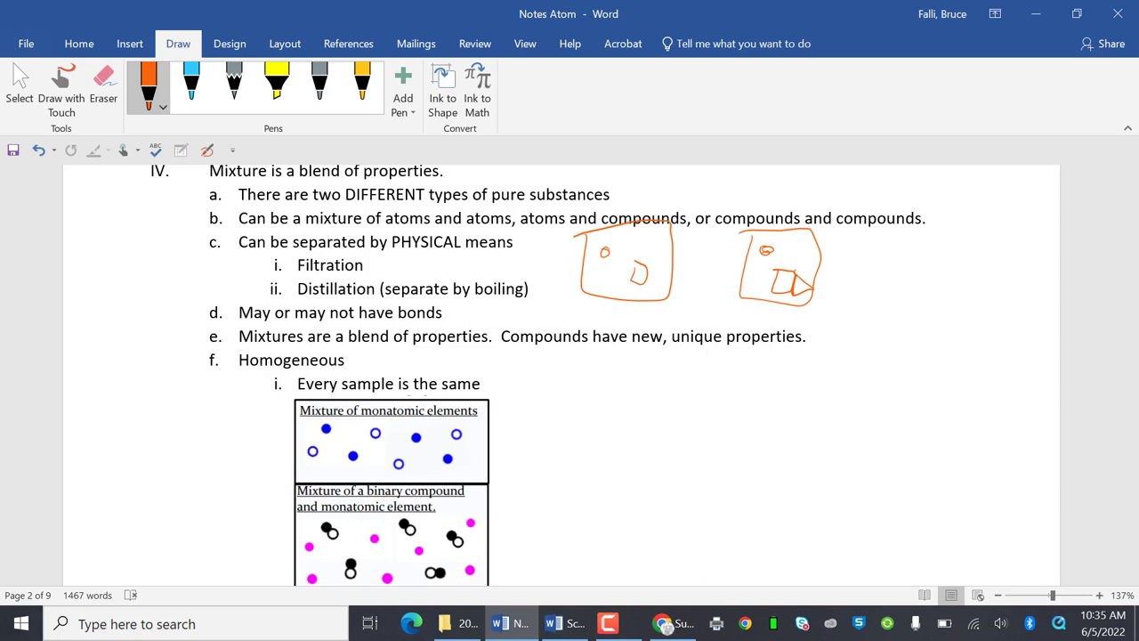
pyautogui.moveTo(169, 281); pyautogui.dragTo(240, 303)
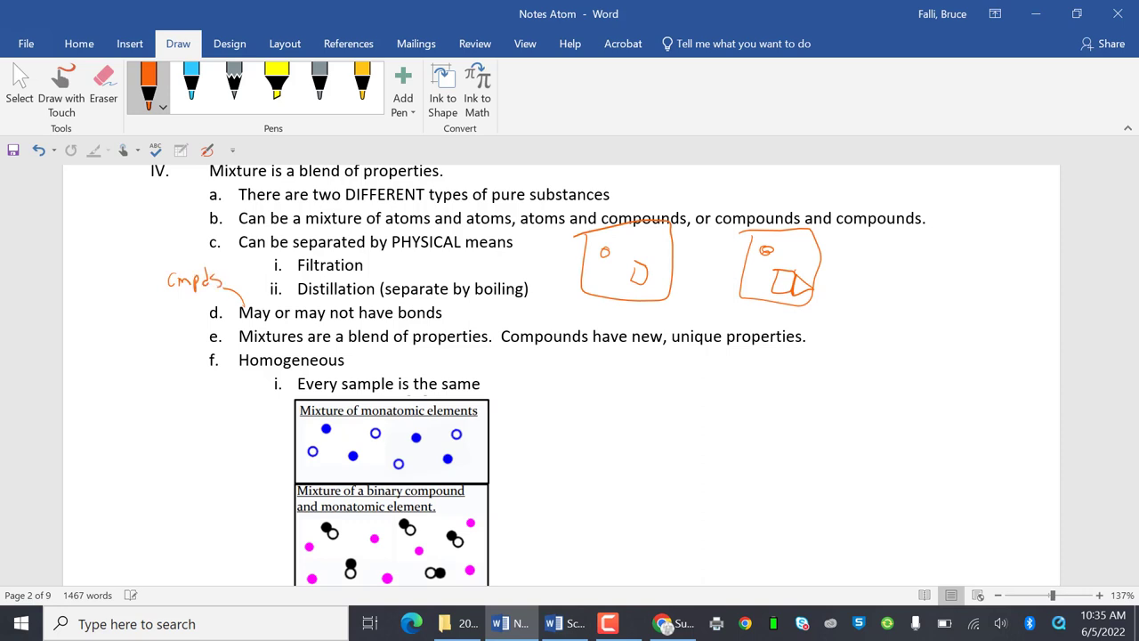
# Step: Write '—atoms' after 'bonds' and add a note beneath the 'cmpds' label
pyautogui.moveTo(448, 313); pyautogui.dragTo(480, 313)
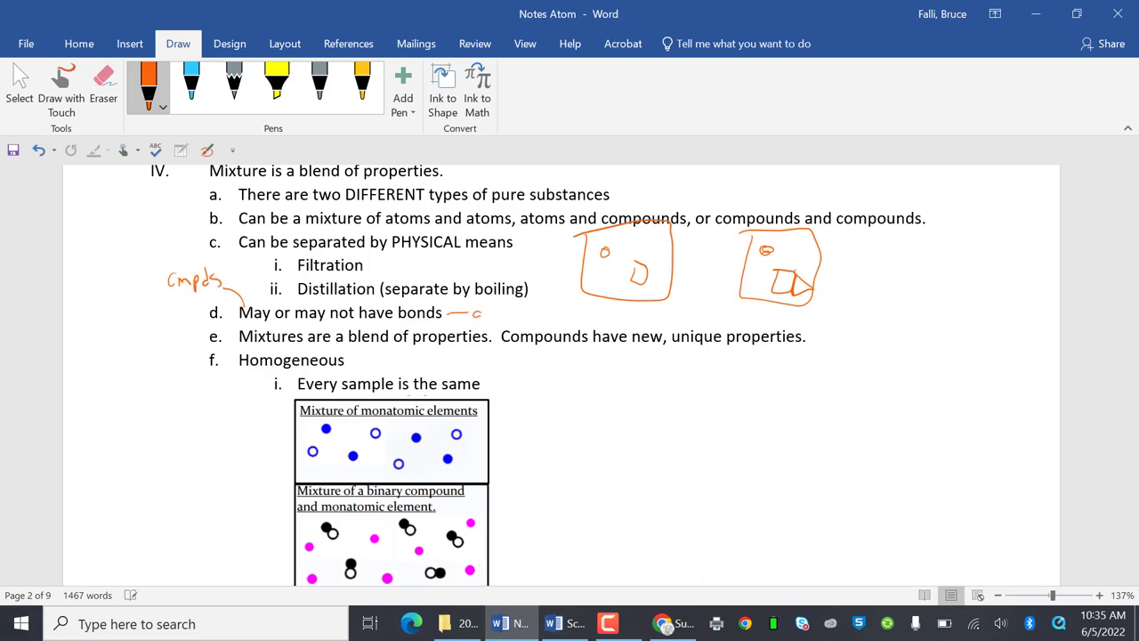
pyautogui.moveTo(466, 313); pyautogui.dragTo(530, 313)
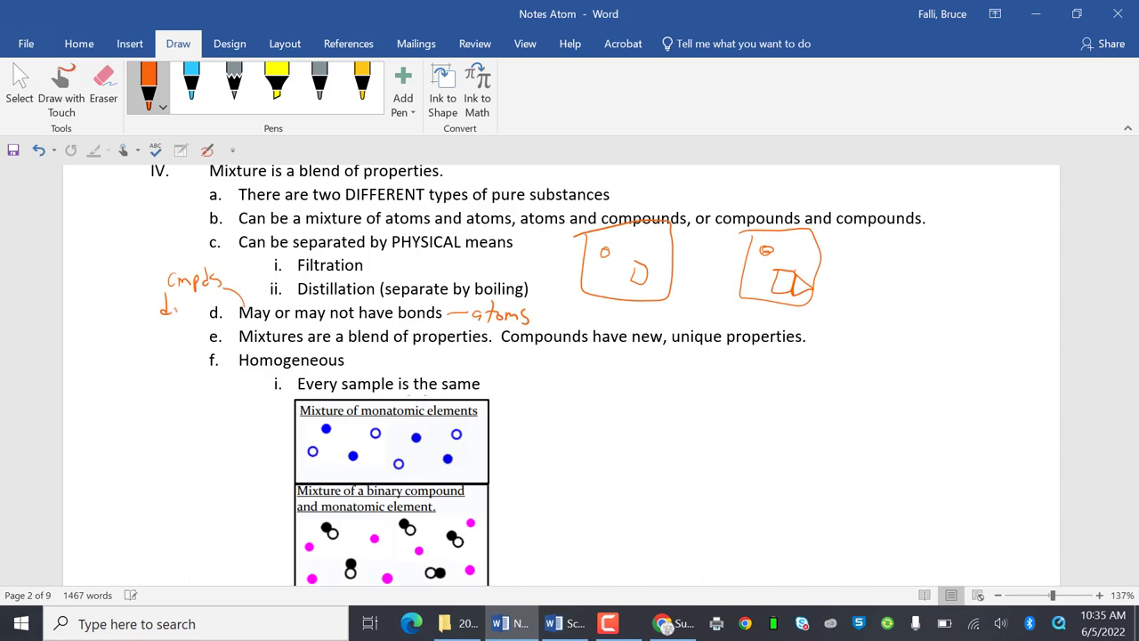
pyautogui.moveTo(163, 303); pyautogui.dragTo(205, 307)
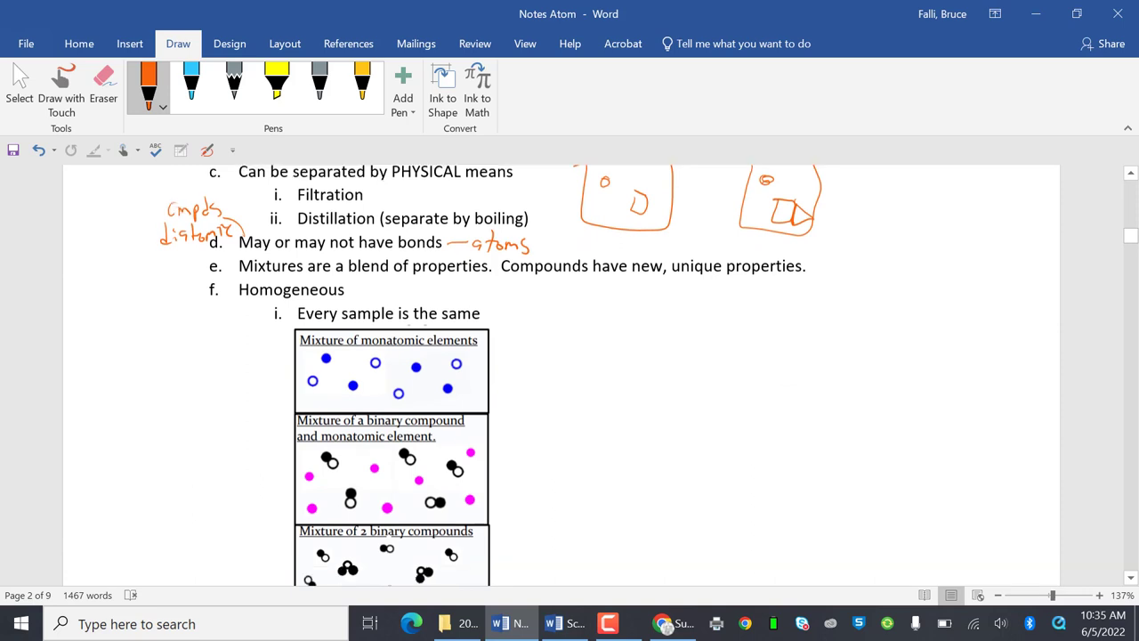
# Step: Draw a line through the monatomic elements diagram and underline 'Homogeneous'
pyautogui.scroll(-3)
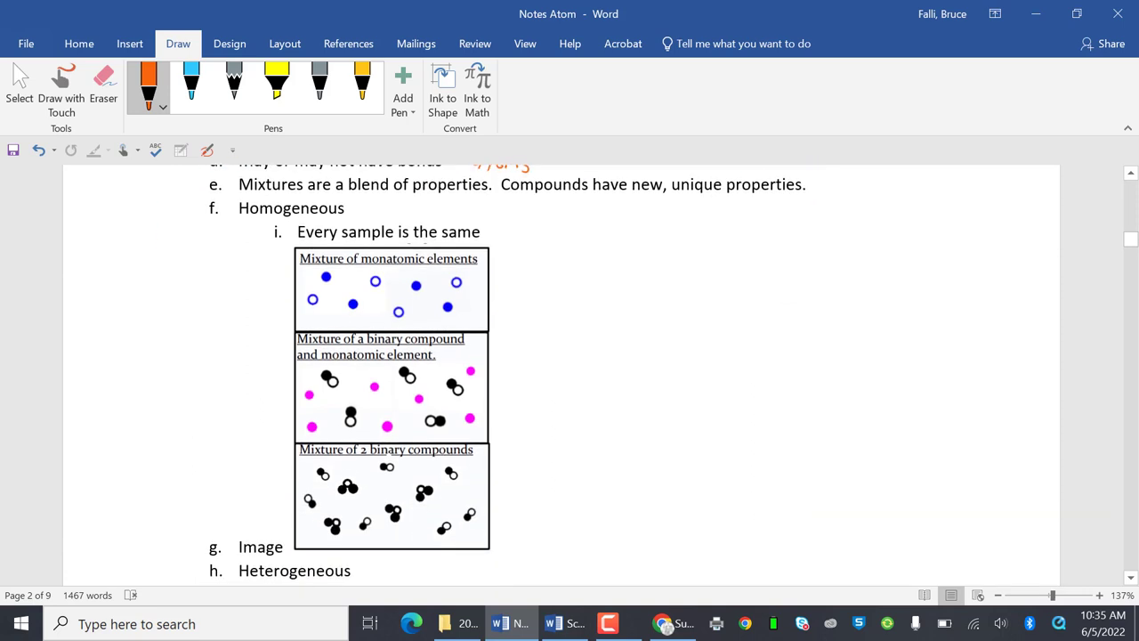
pyautogui.moveTo(386, 260); pyautogui.dragTo(392, 319)
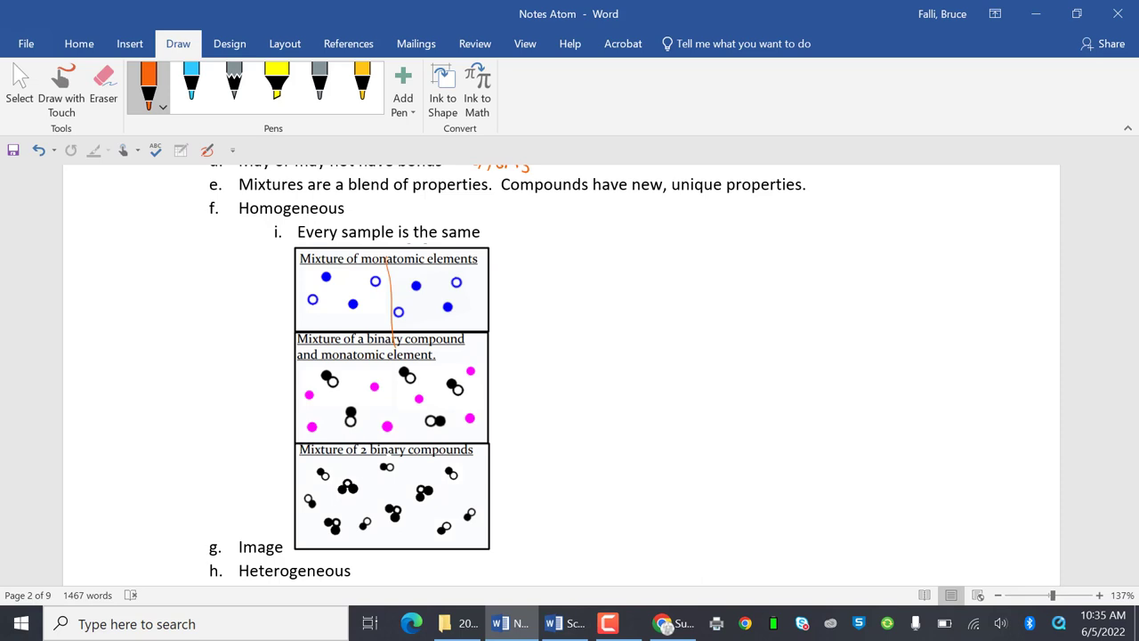
pyautogui.moveTo(239, 219); pyautogui.dragTo(363, 206)
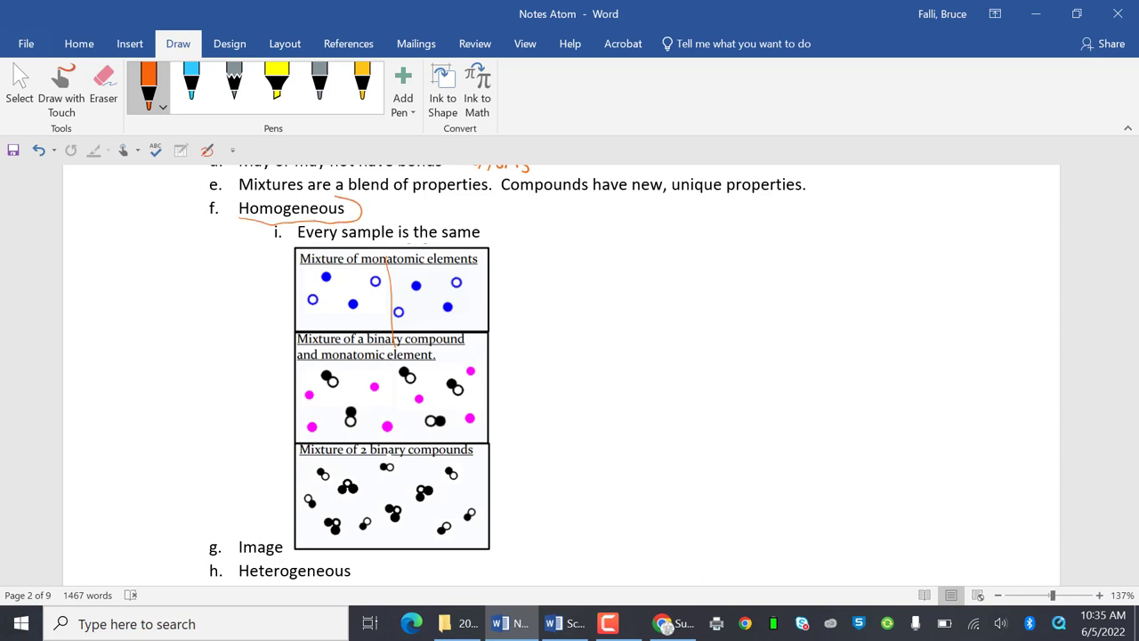
# Step: Scroll down to the line containing 'always' to mark it
pyautogui.scroll(-3)
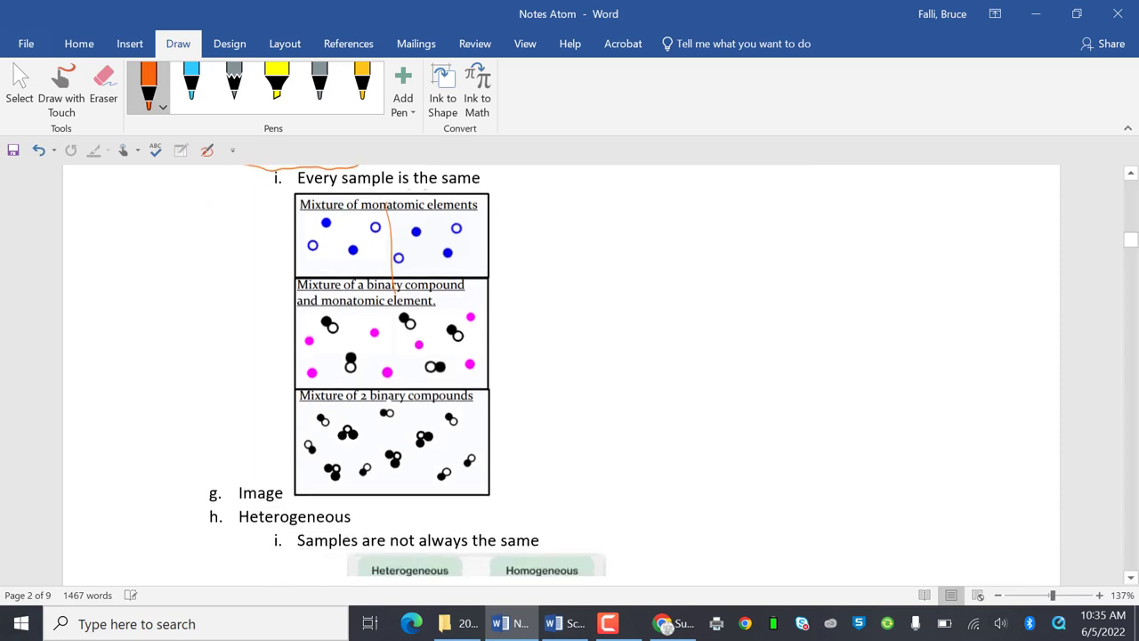
pyautogui.scroll(-3)
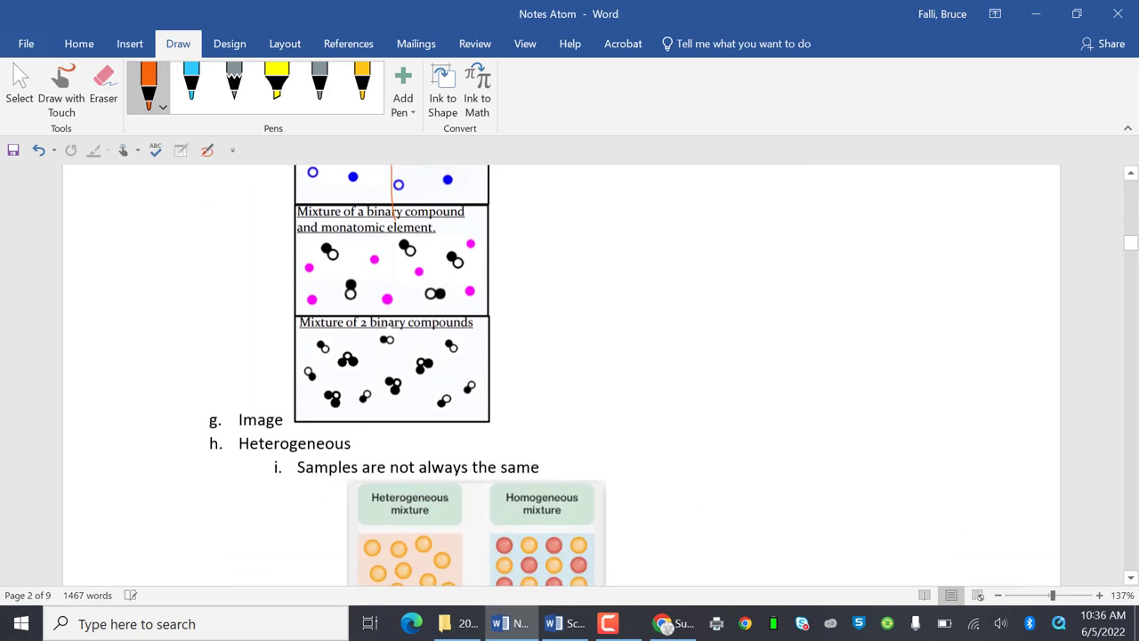
pyautogui.scroll(-3)
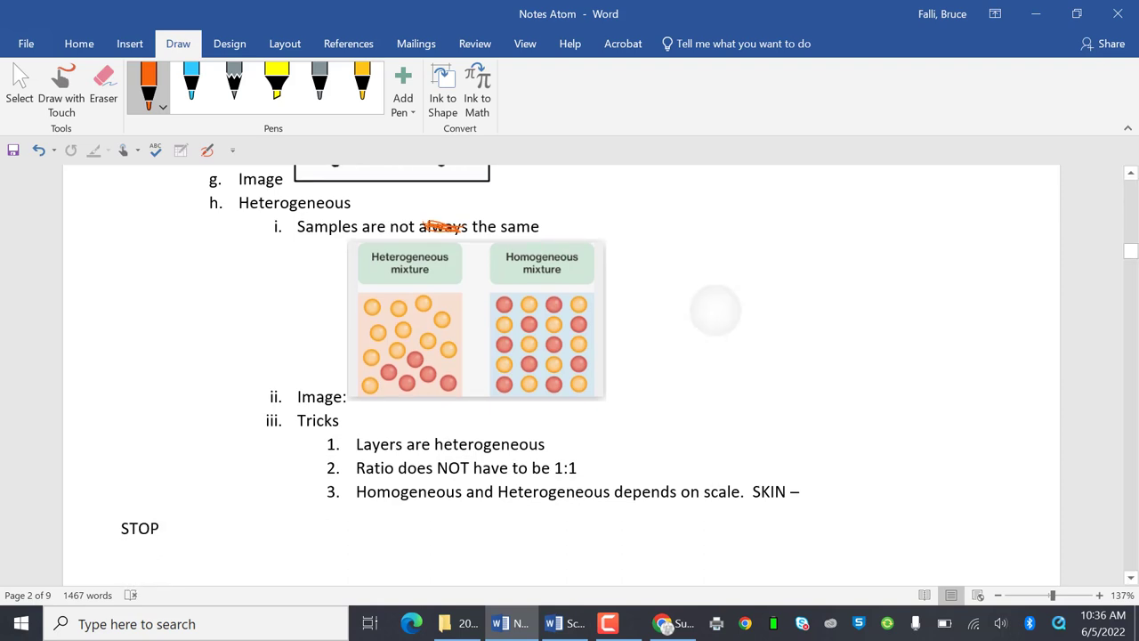
# Step: Ink an orange arrow at the heterogeneous mixture picture, then move down to the Tricks list
pyautogui.moveTo(355, 352); pyautogui.dragTo(484, 345)
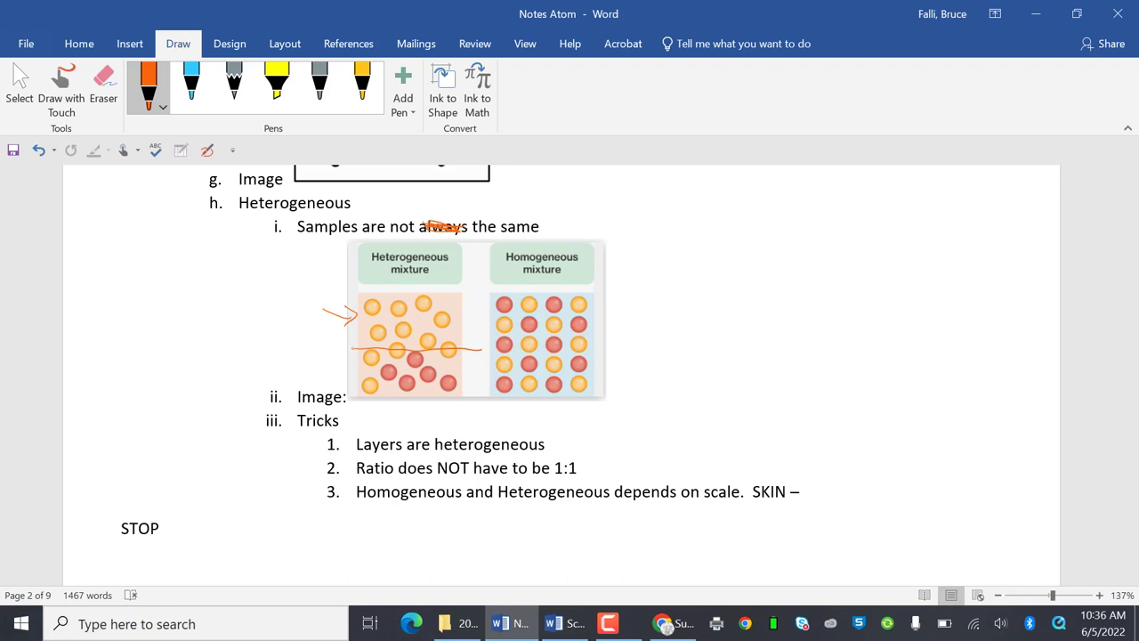
pyautogui.scroll(-3)
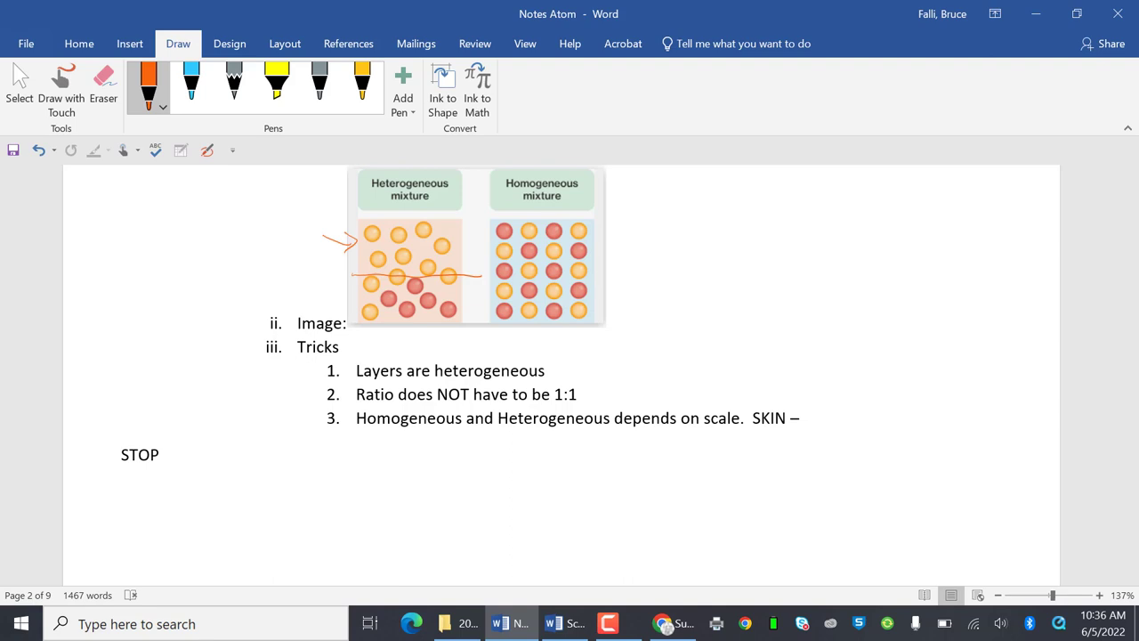
# Step: Sketch an orange example box beside item 3 (SKIN) holding two small skin-cell doodles
pyautogui.moveTo(815, 388); pyautogui.dragTo(845, 472)
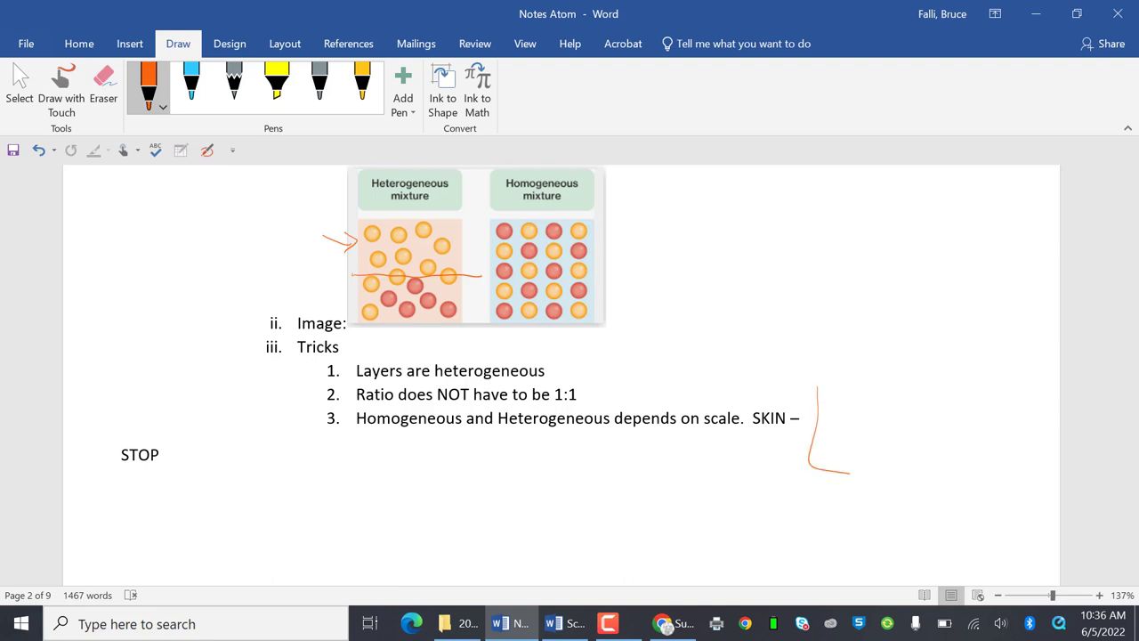
pyautogui.moveTo(810, 383); pyautogui.dragTo(926, 484)
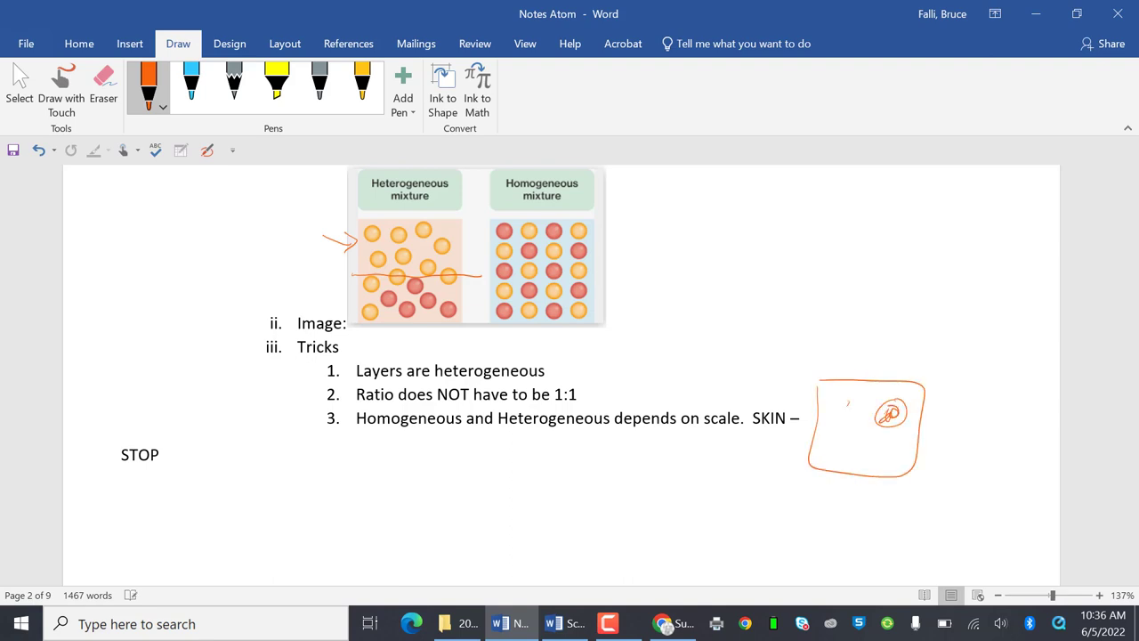
pyautogui.moveTo(854, 400); pyautogui.dragTo(840, 436)
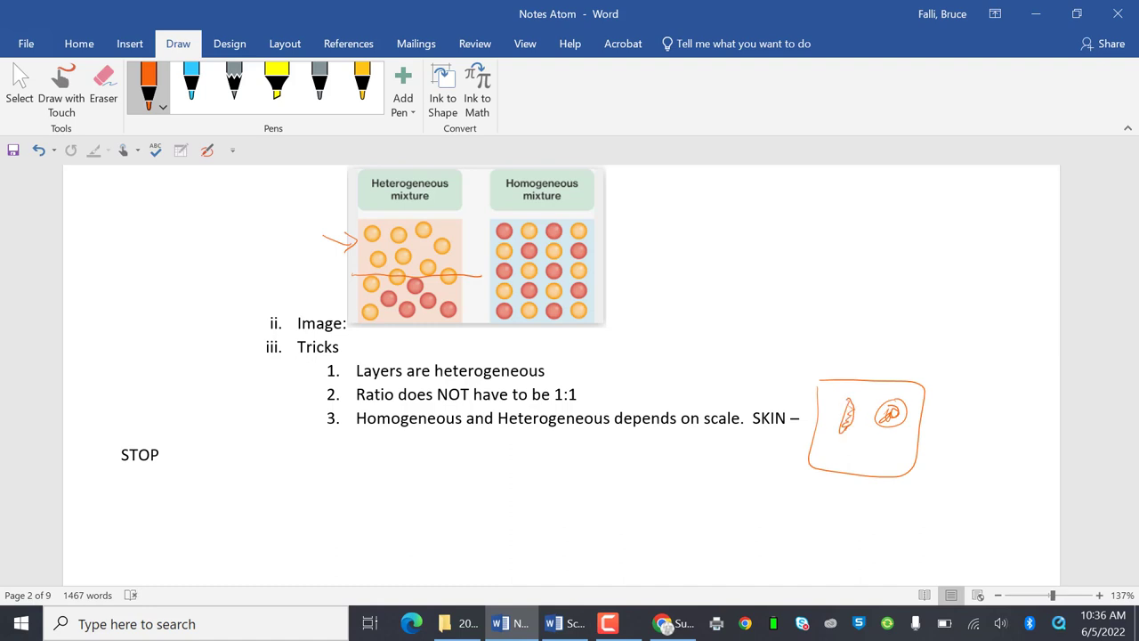